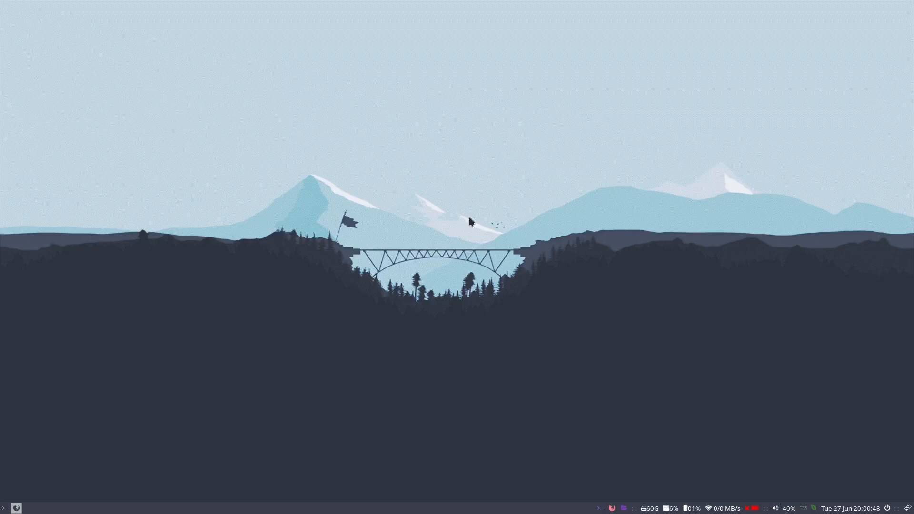
pyautogui.moveTo(500, 239)
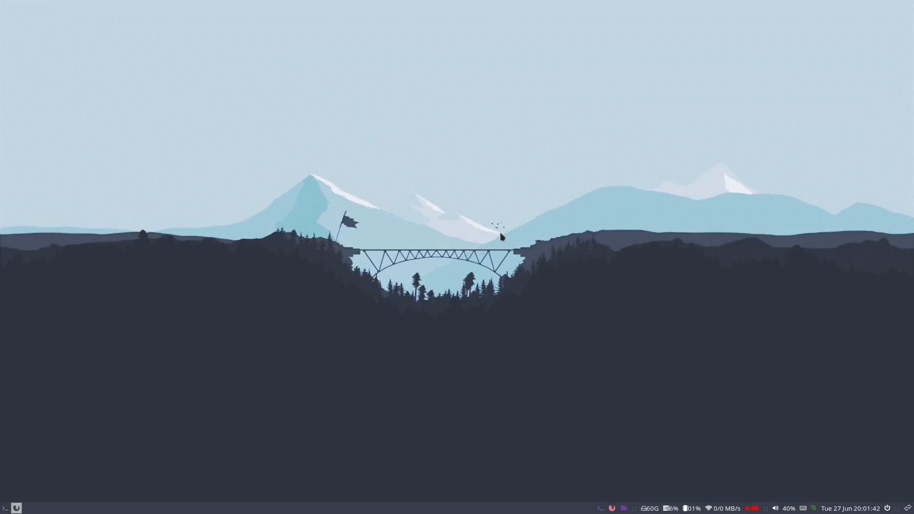
pyautogui.moveTo(377, 187)
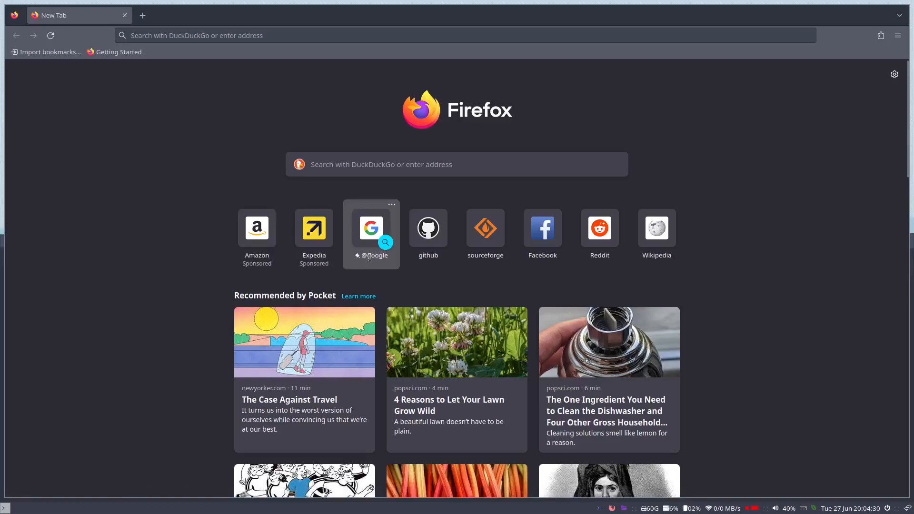
pyautogui.moveTo(274, 278)
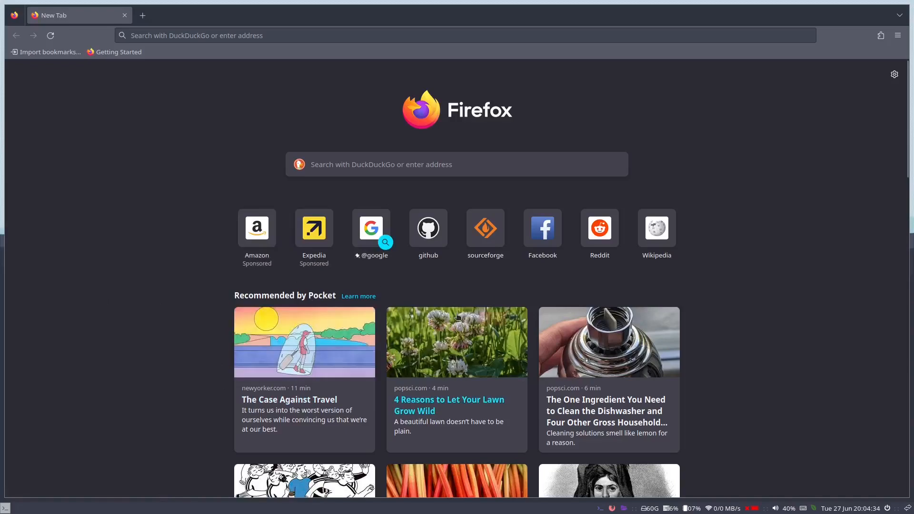
# - Switch off Shortcuts, Pocket recommendations and Recent activity in the New Tab customisation panel
pyautogui.scroll(-3)
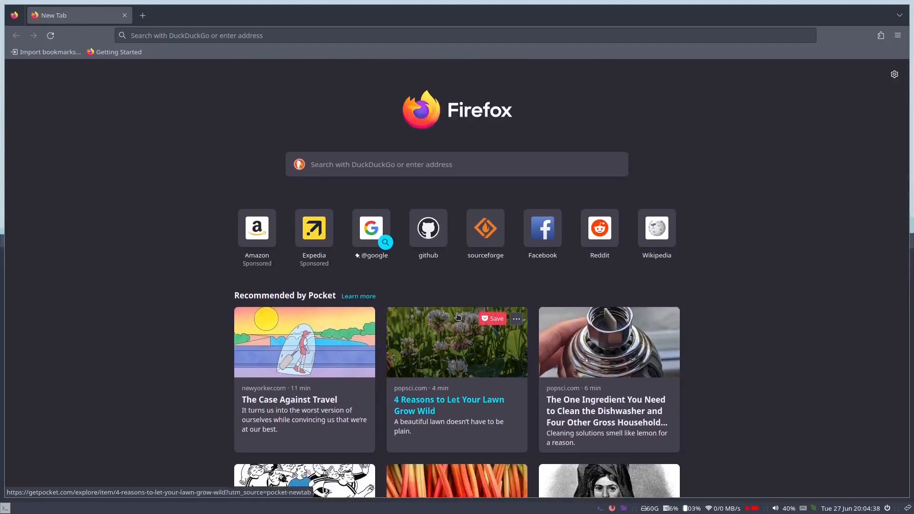
pyautogui.moveTo(876, 79)
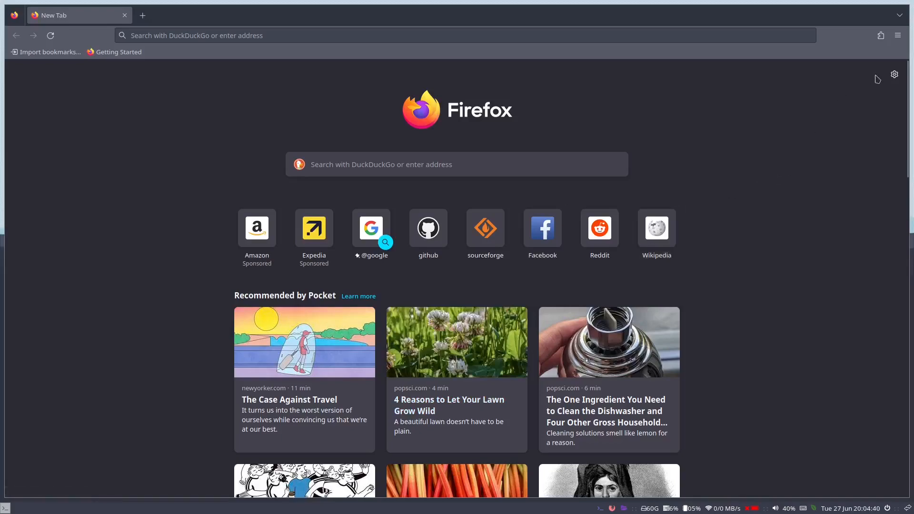
pyautogui.moveTo(894, 75)
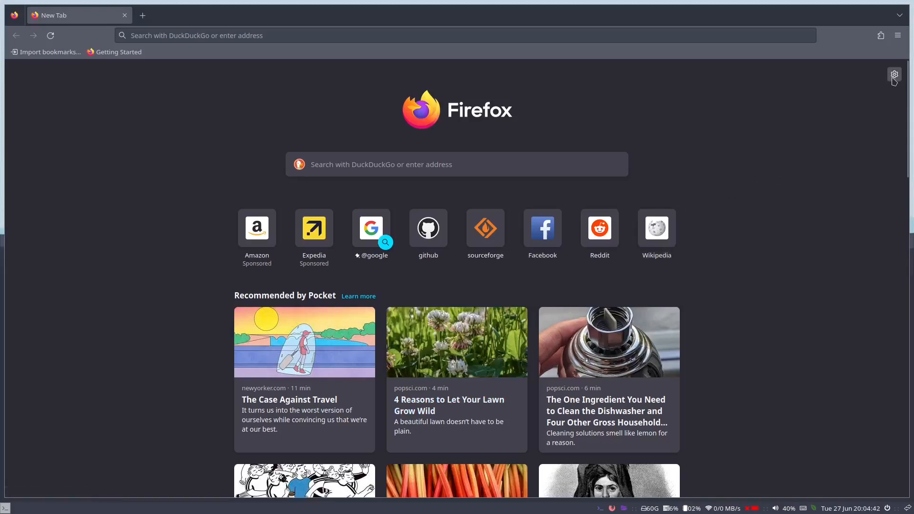
pyautogui.click(893, 75)
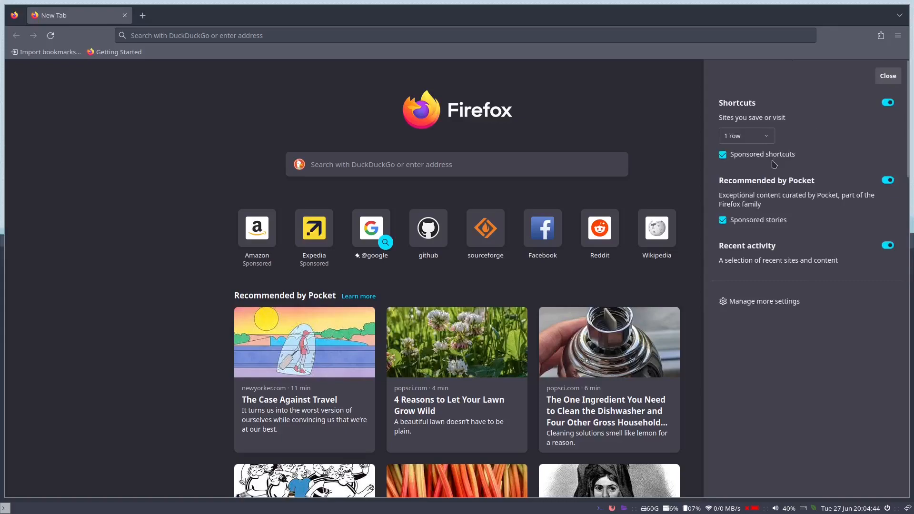
pyautogui.click(887, 102)
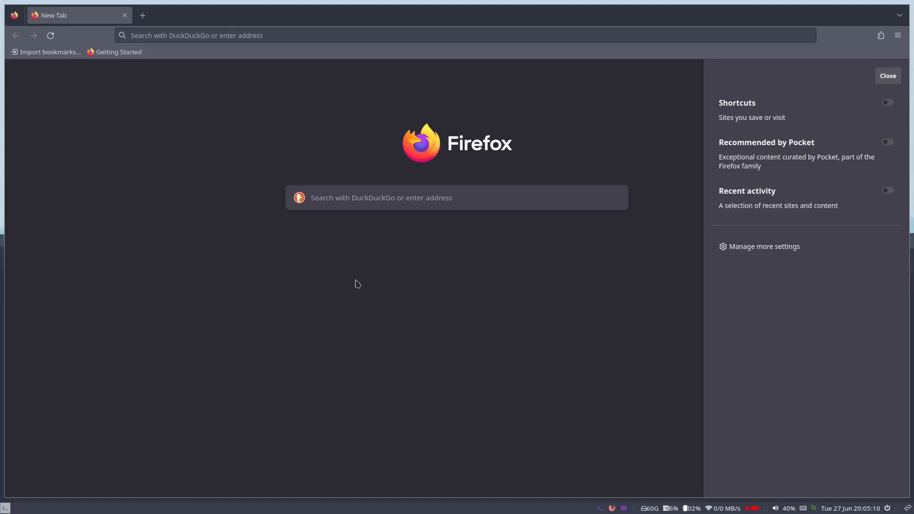
pyautogui.moveTo(450, 221)
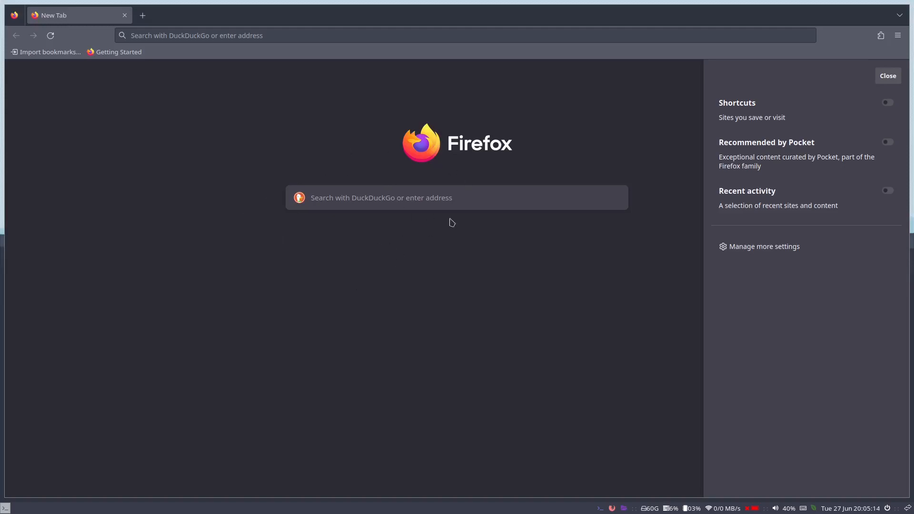
pyautogui.moveTo(357, 180)
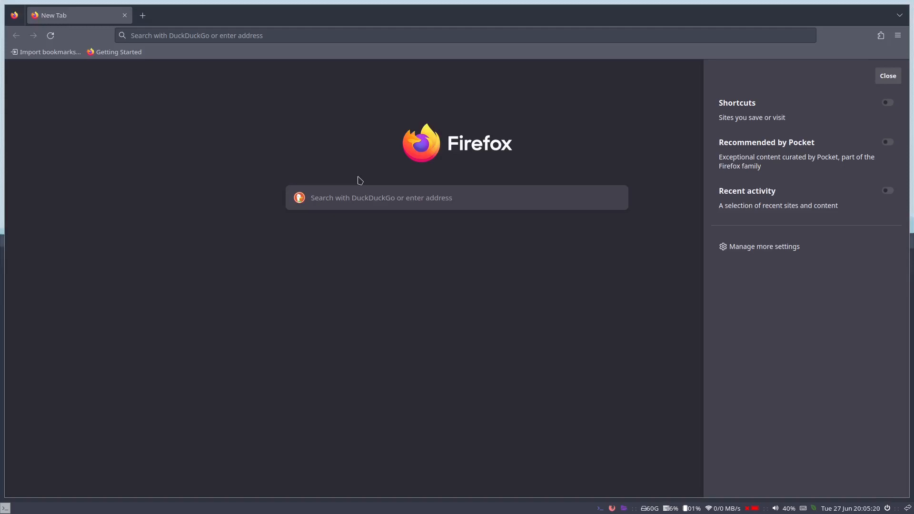
pyautogui.moveTo(779, 249)
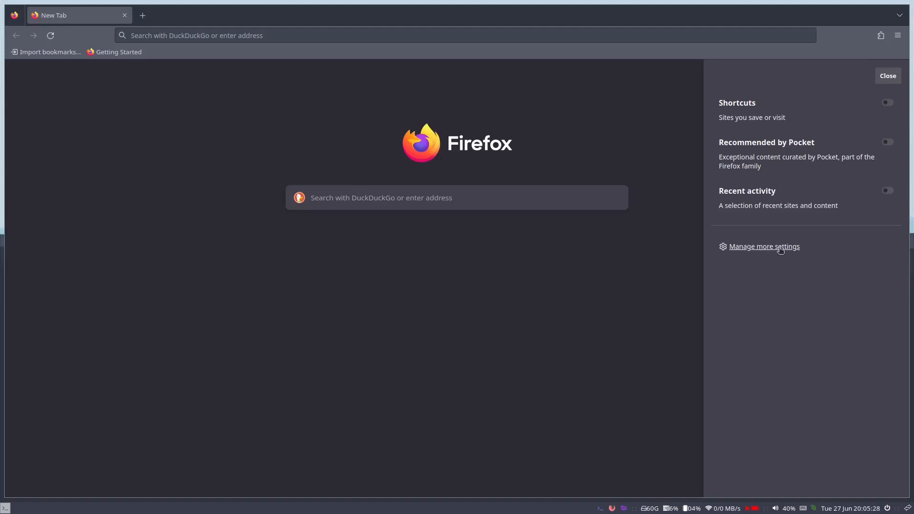
# - In Settings > Search, untick search suggestions and confirm DuckDuckGo stays the default engine
pyautogui.click(765, 246)
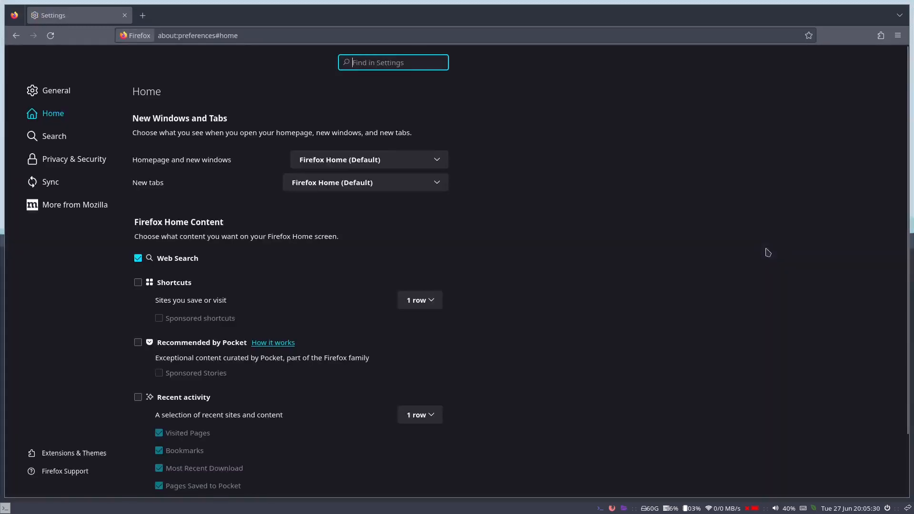
pyautogui.moveTo(135, 317)
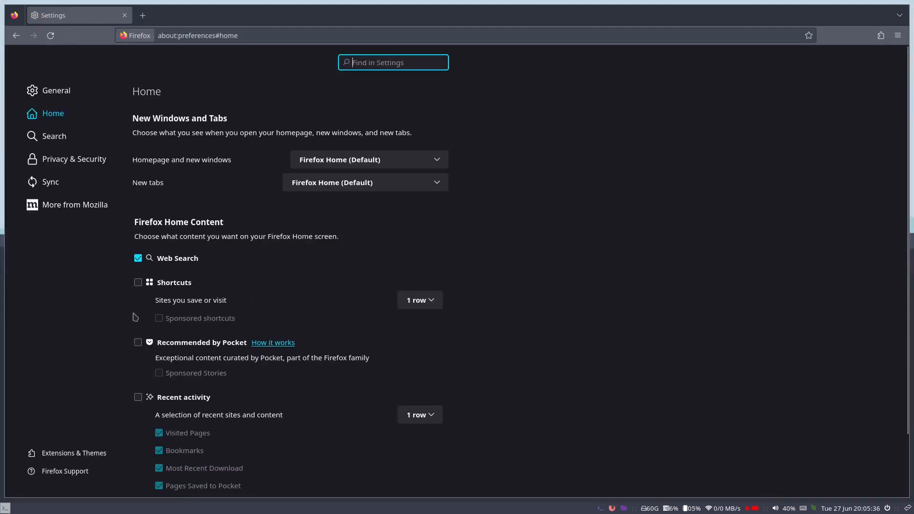
pyautogui.moveTo(285, 293)
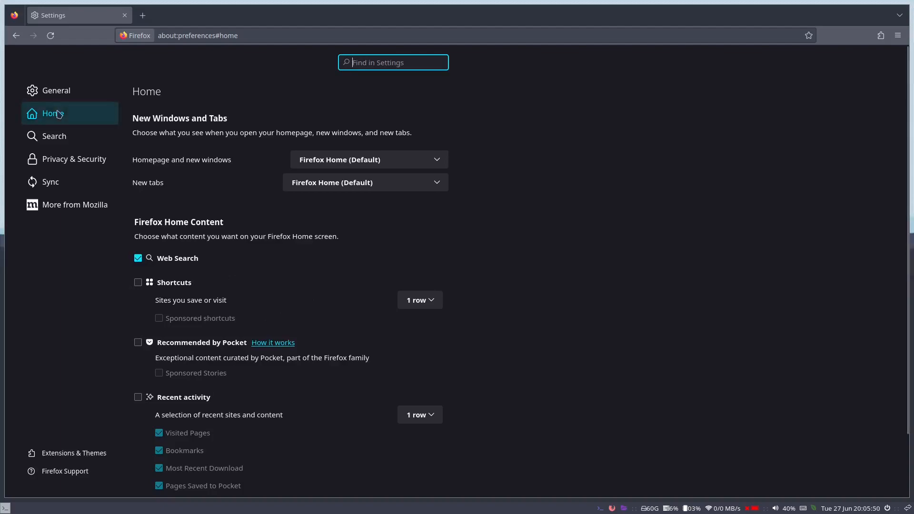
pyautogui.moveTo(67, 170)
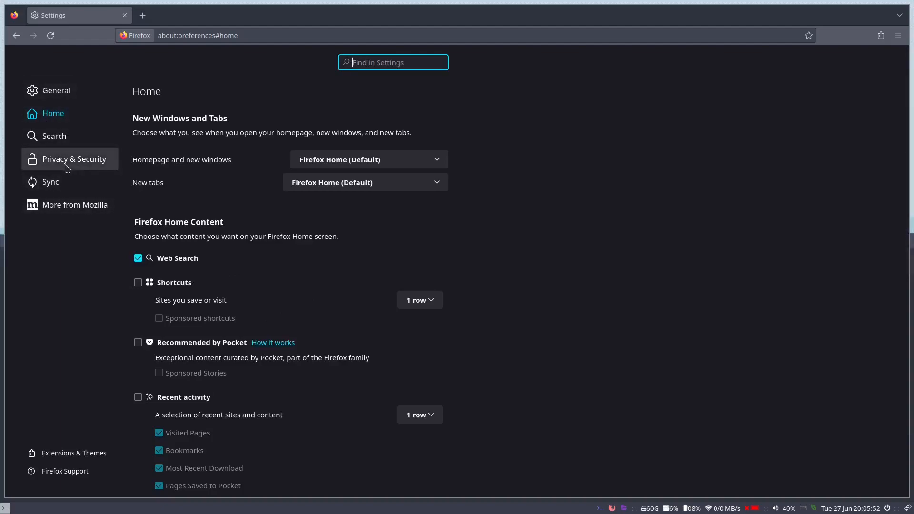
pyautogui.click(54, 136)
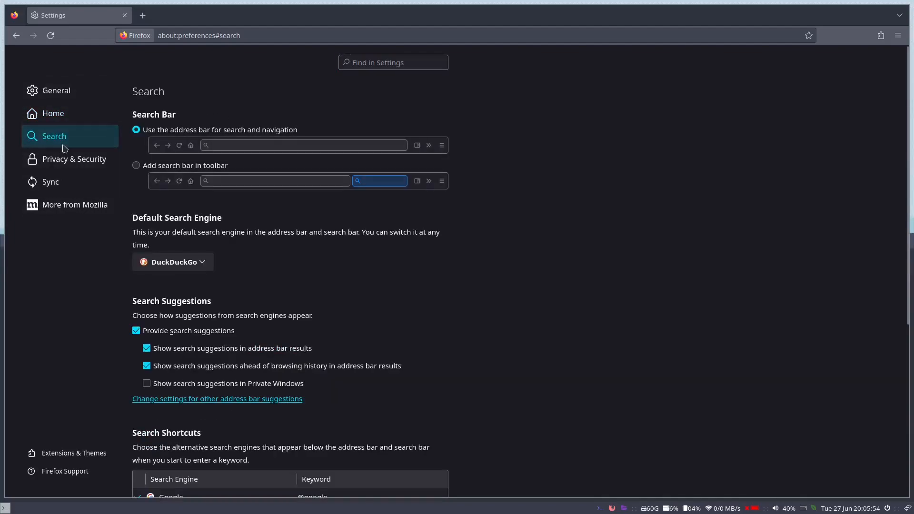
pyautogui.moveTo(302, 295)
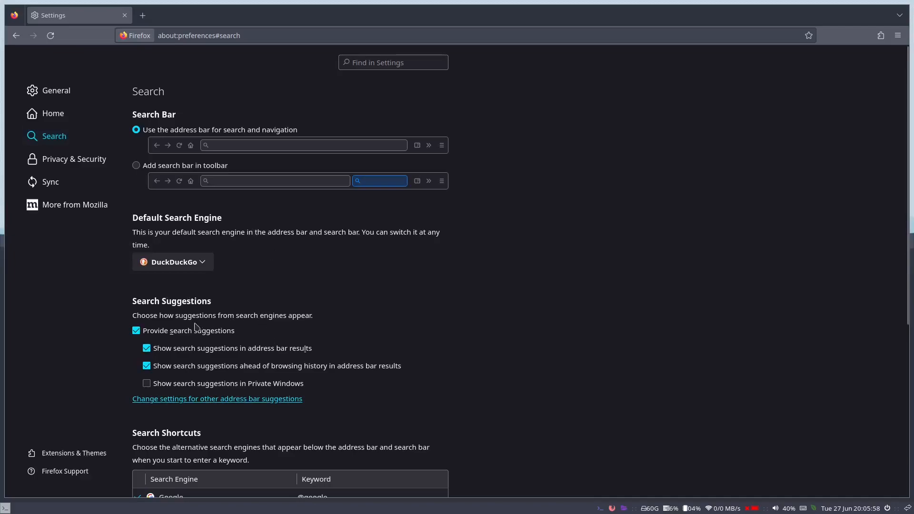
pyautogui.click(137, 331)
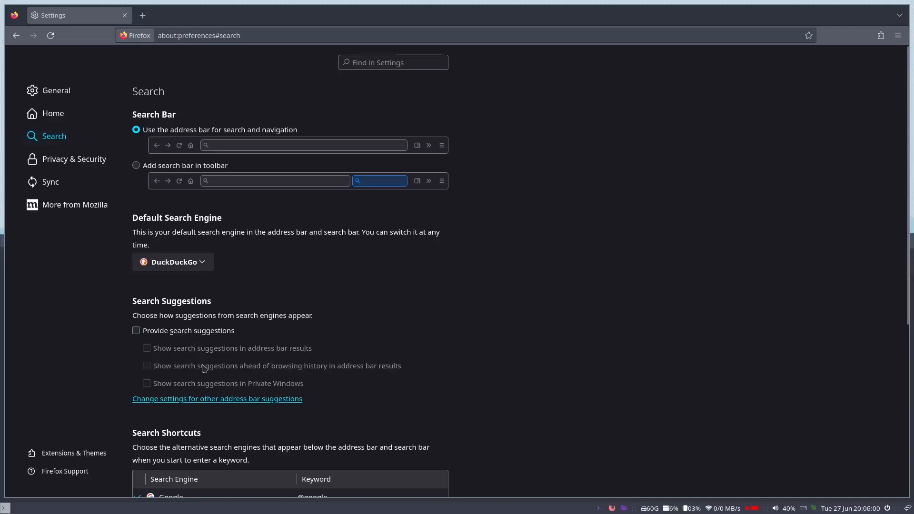
pyautogui.click(173, 262)
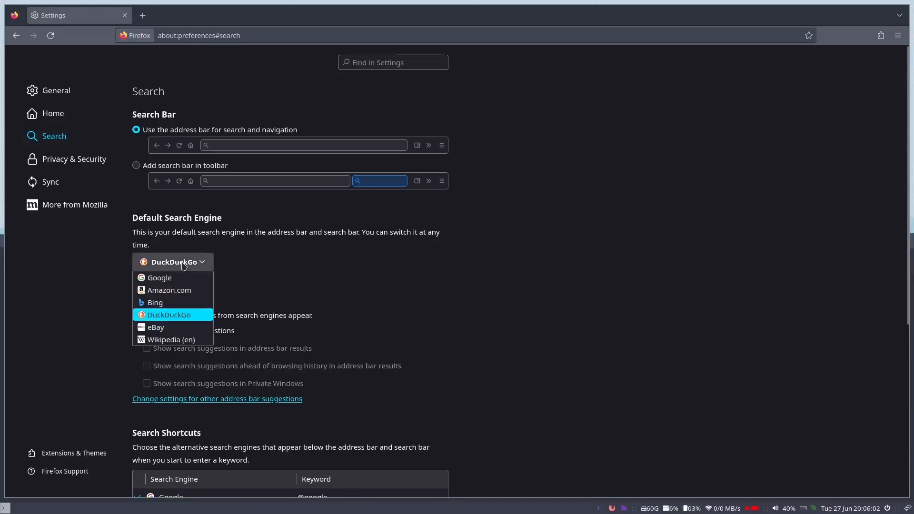
pyautogui.moveTo(167, 311)
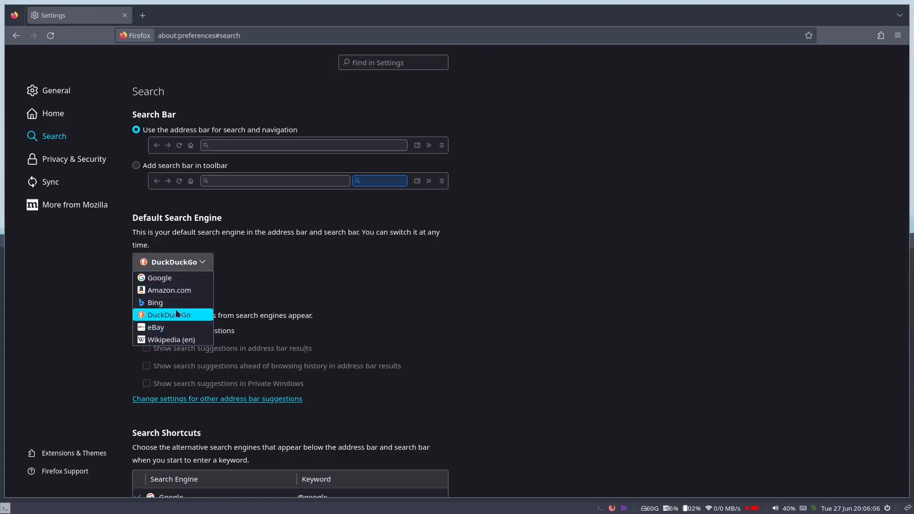
pyautogui.moveTo(246, 317)
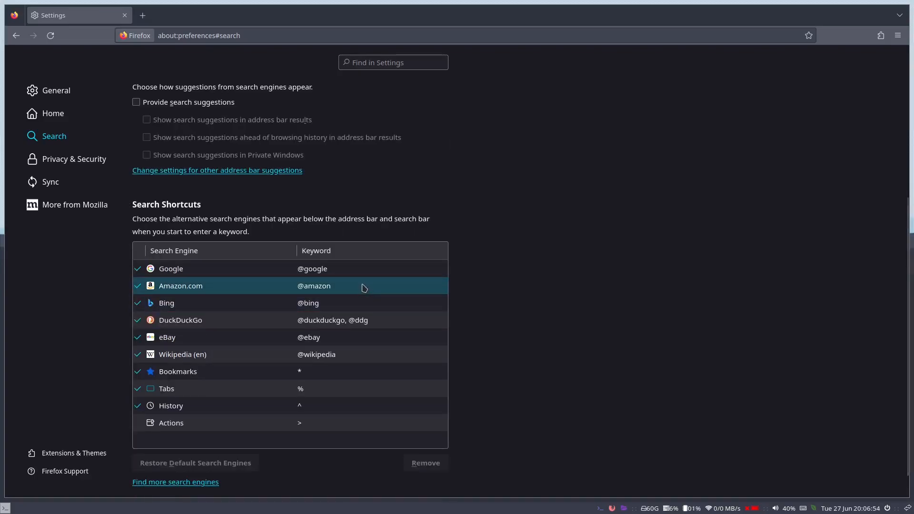
# - Remove Amazon.com and Bing from the search shortcuts list
pyautogui.click(181, 286)
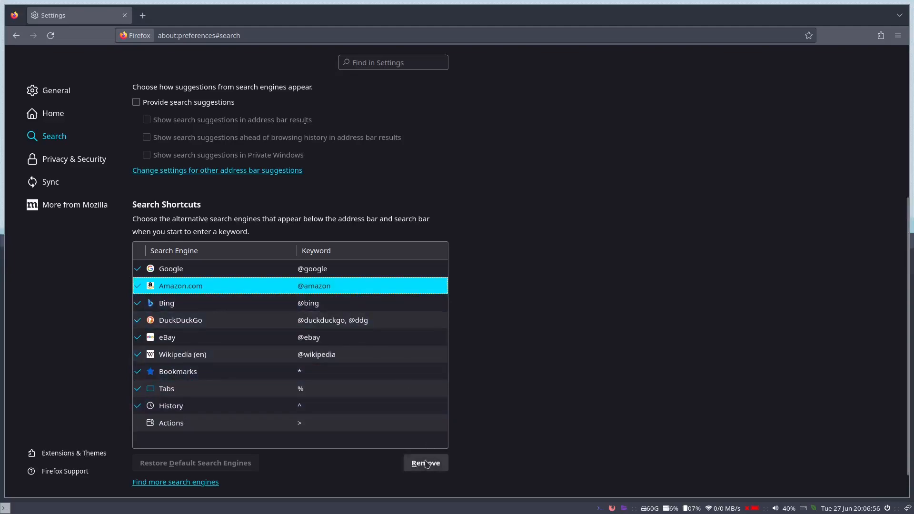
pyautogui.click(425, 463)
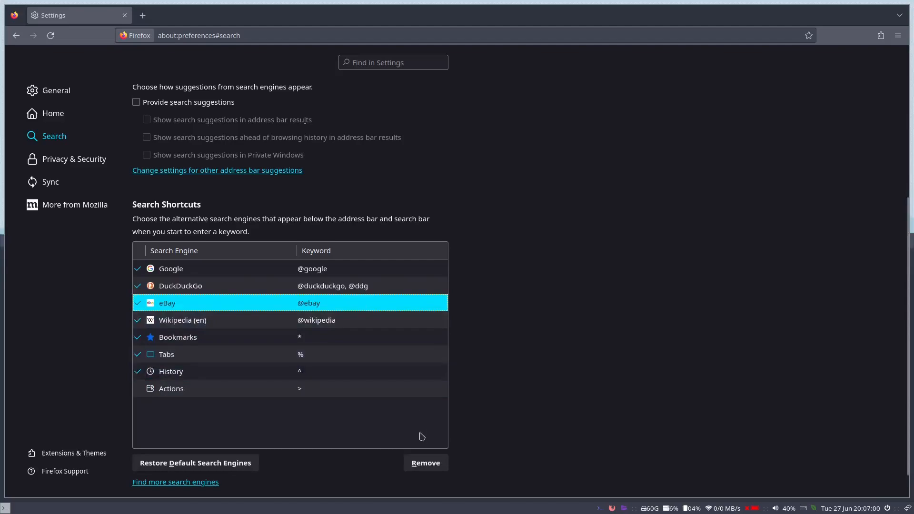
pyautogui.click(425, 462)
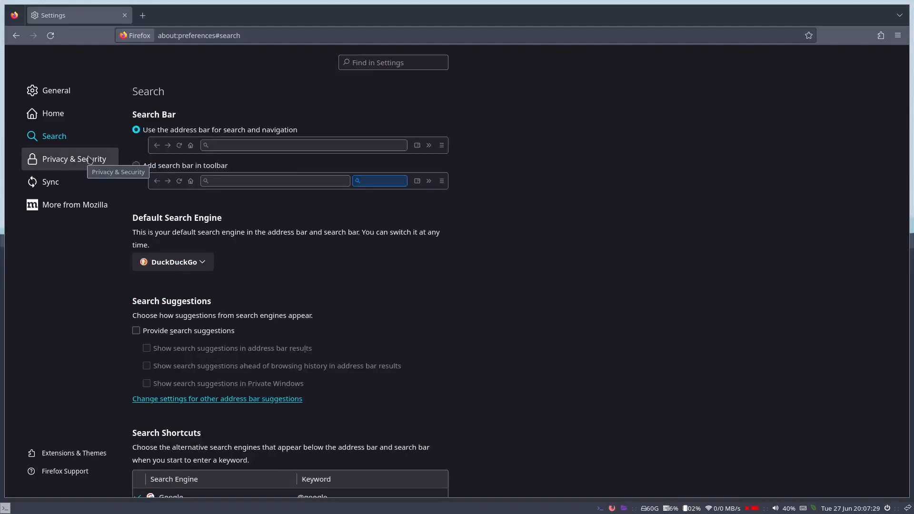
pyautogui.click(74, 159)
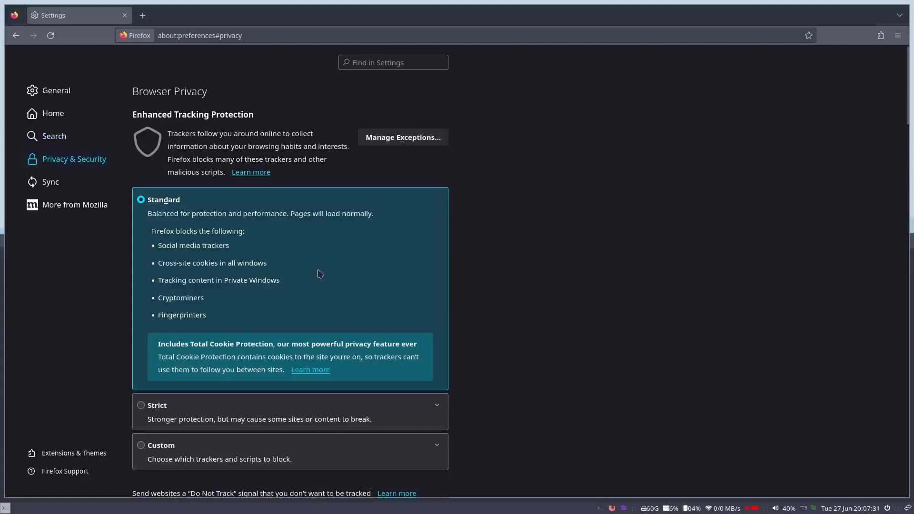
pyautogui.moveTo(286, 277)
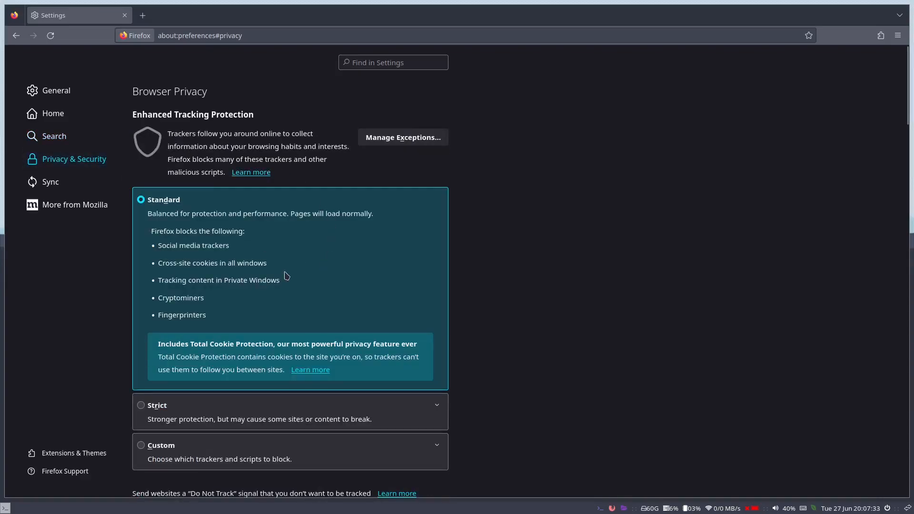
pyautogui.moveTo(176, 382)
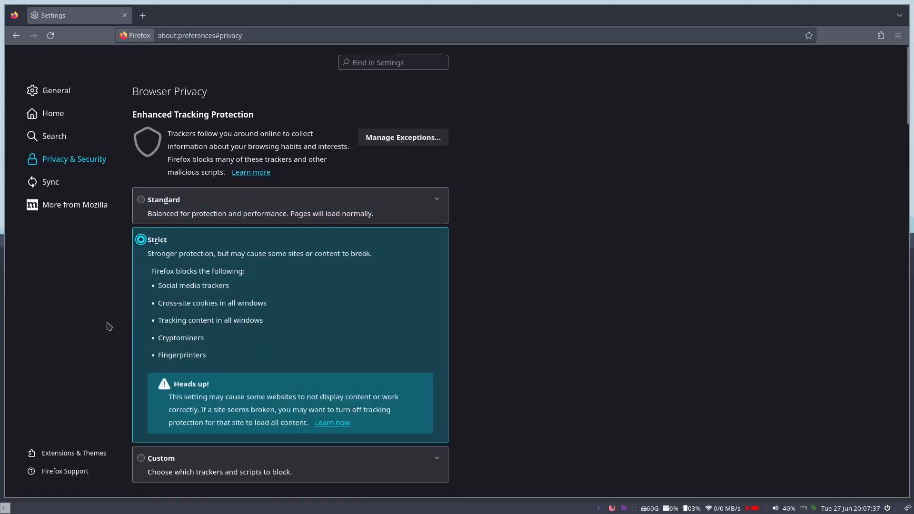
pyautogui.moveTo(322, 394)
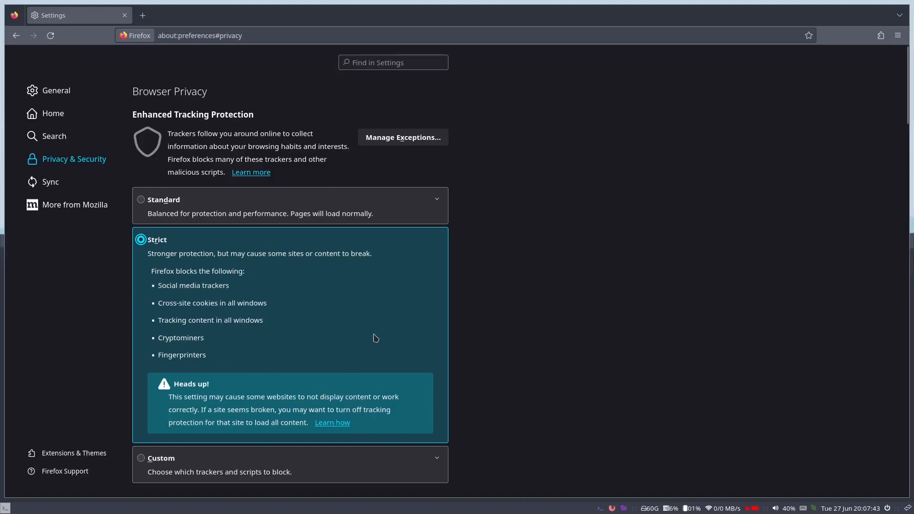
pyautogui.scroll(-3)
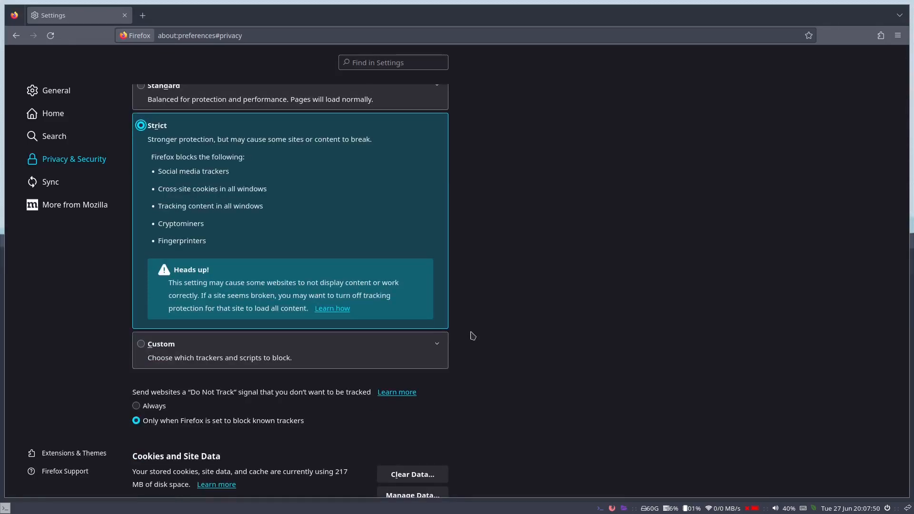
pyautogui.scroll(-3)
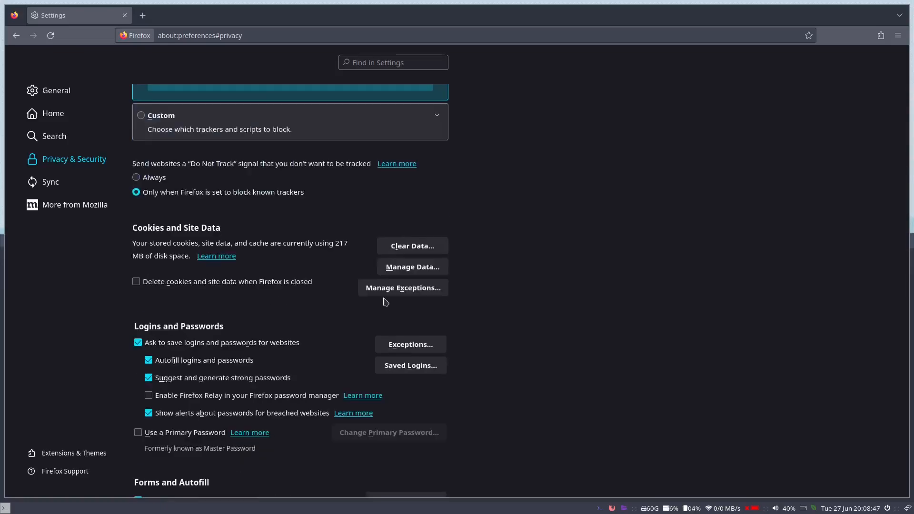
pyautogui.moveTo(163, 288)
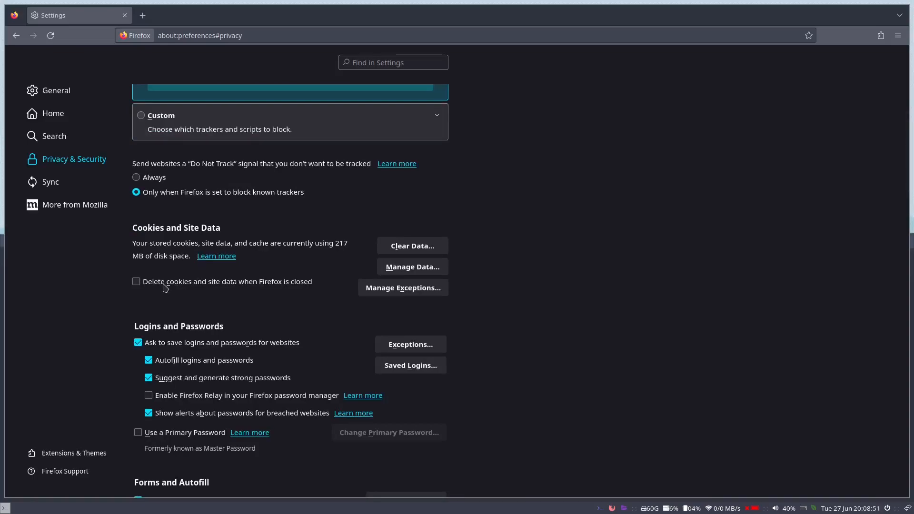
# - Tick 'Delete cookies and site data when Firefox is closed', keeping Strict tracking protection
pyautogui.click(136, 281)
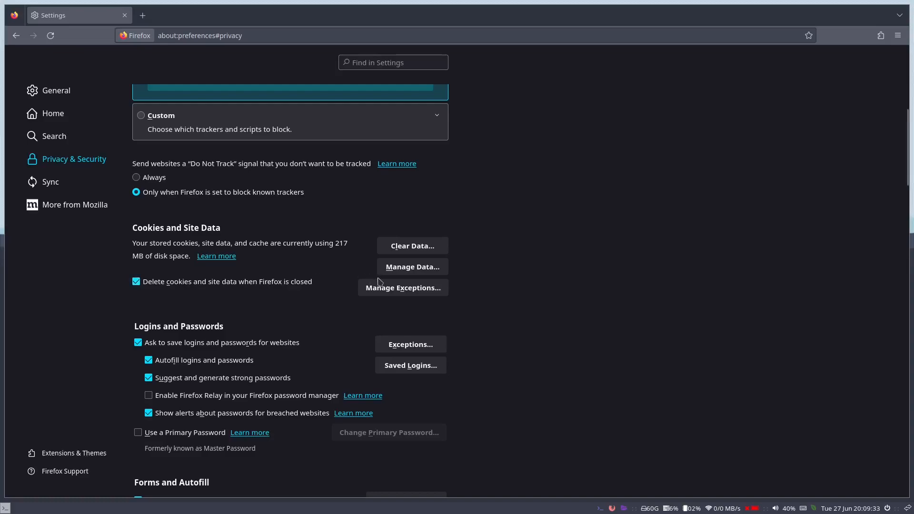
pyautogui.moveTo(388, 300)
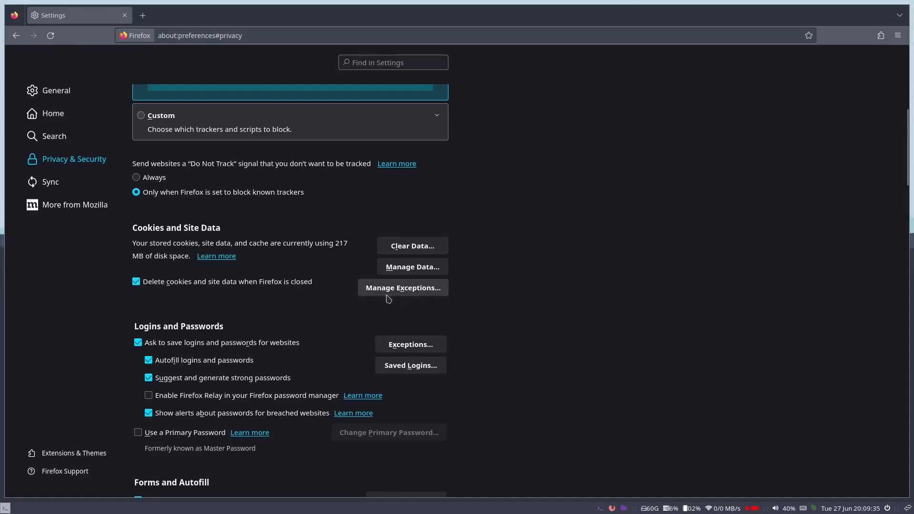
pyautogui.click(403, 287)
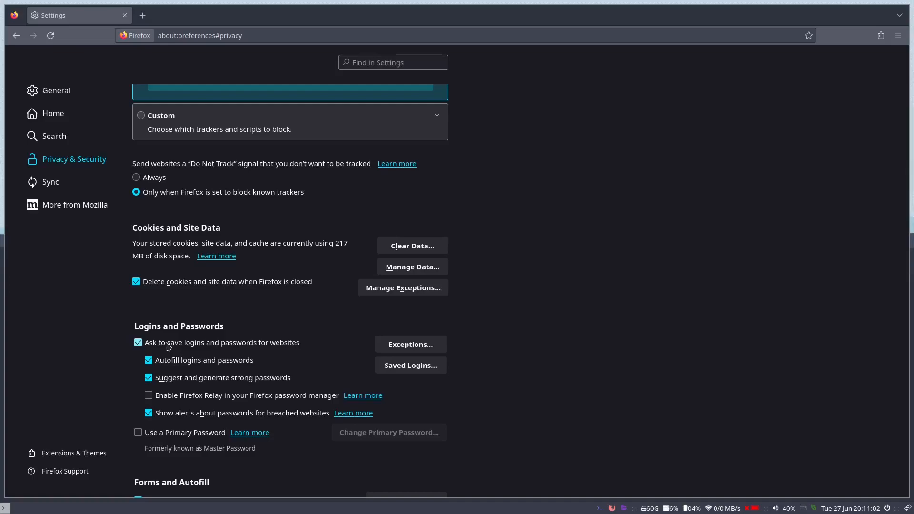
# - Turn off asking to save logins and passwords
pyautogui.click(138, 342)
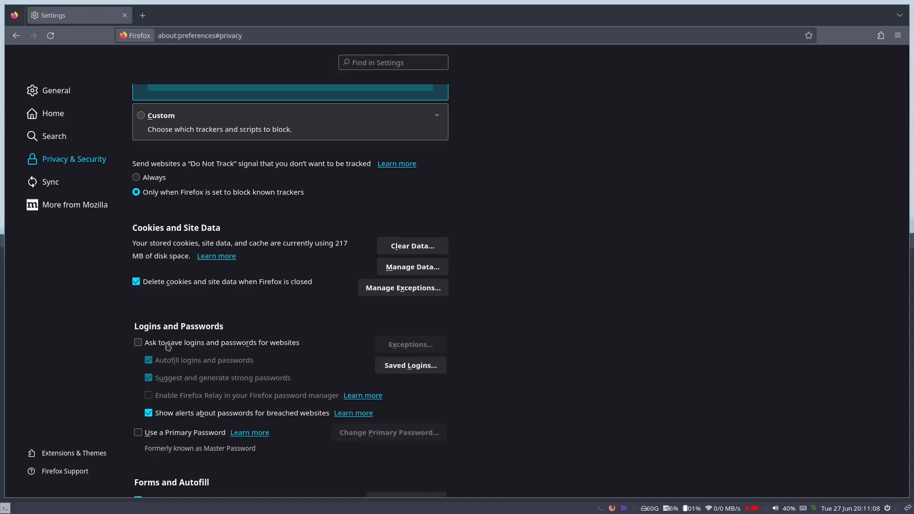
pyautogui.click(138, 343)
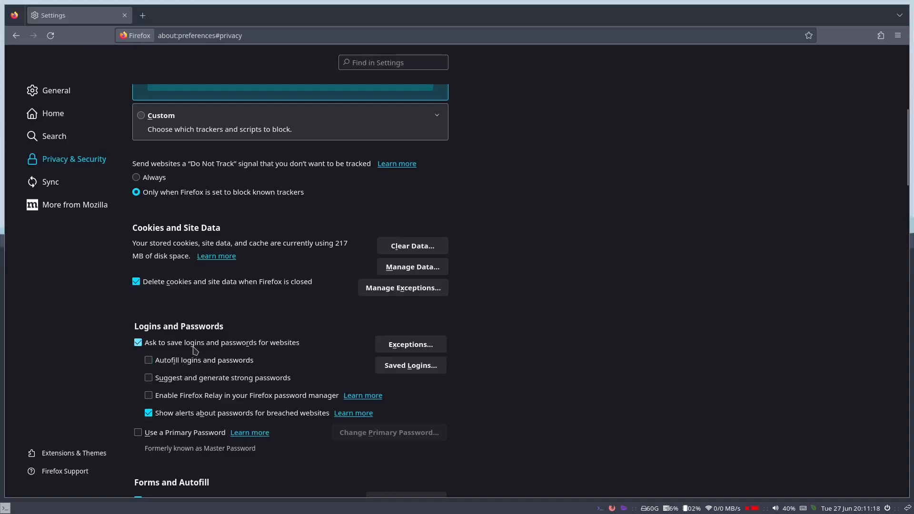
pyautogui.click(148, 360)
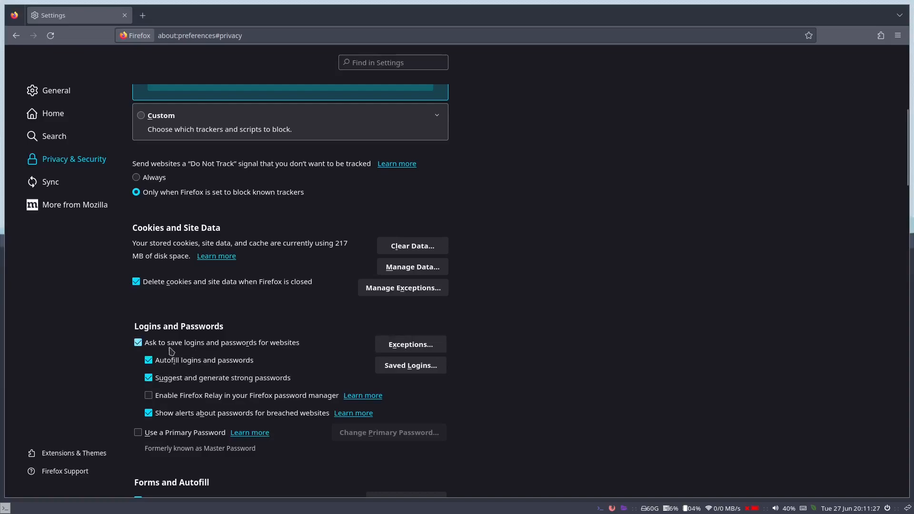
pyautogui.click(137, 342)
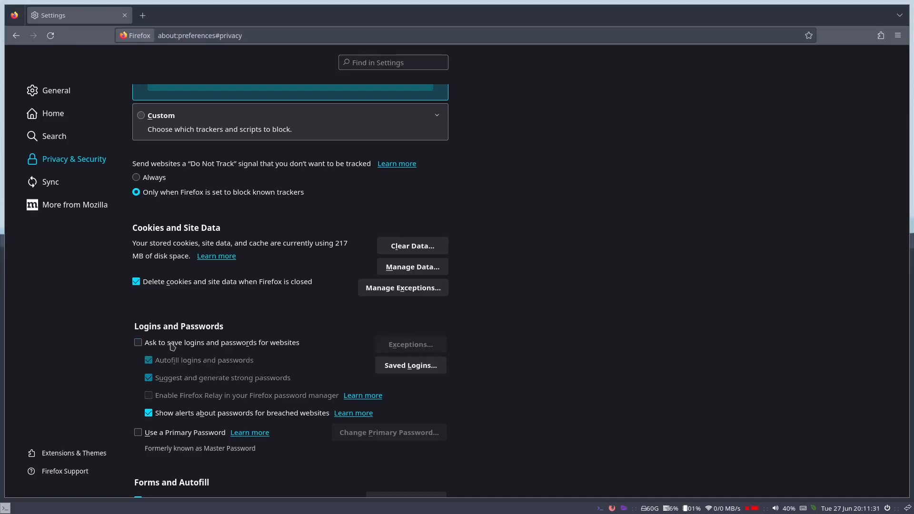
pyautogui.moveTo(246, 385)
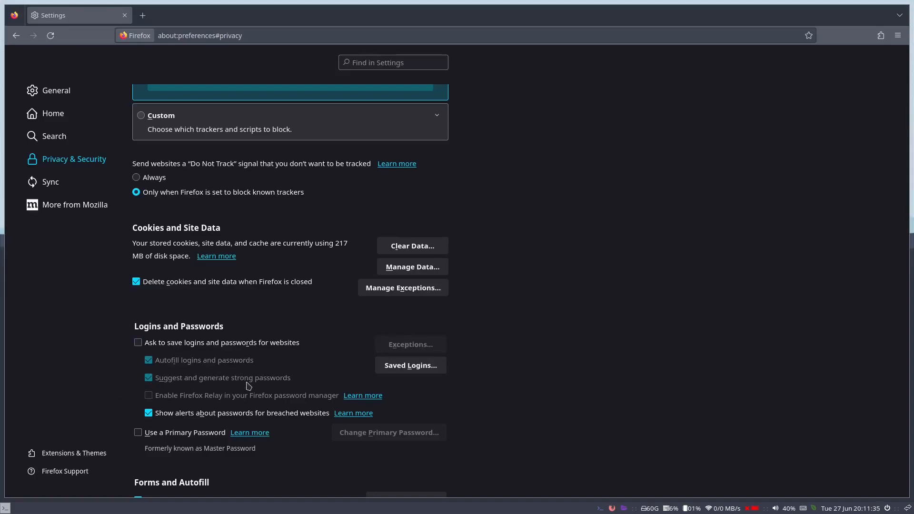
# - Stop autofilling addresses and credit cards and remembering search and form history
pyautogui.click(138, 342)
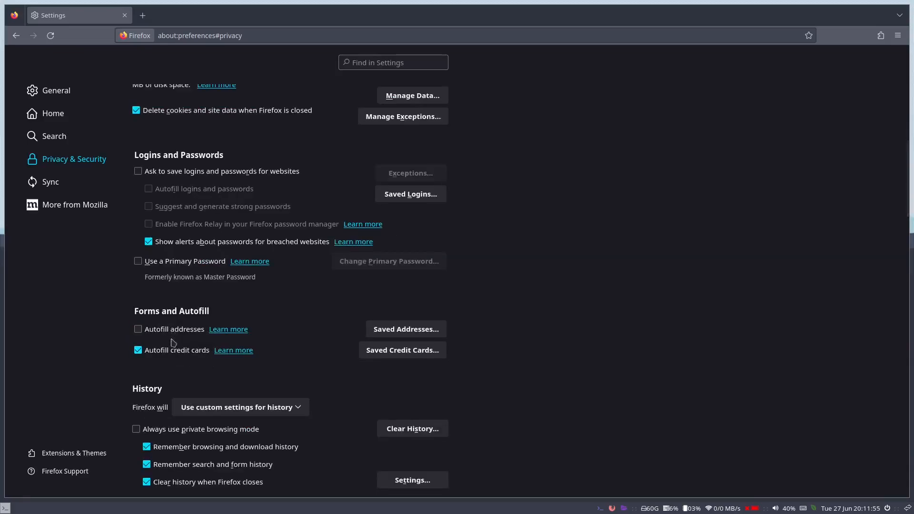
pyautogui.click(138, 350)
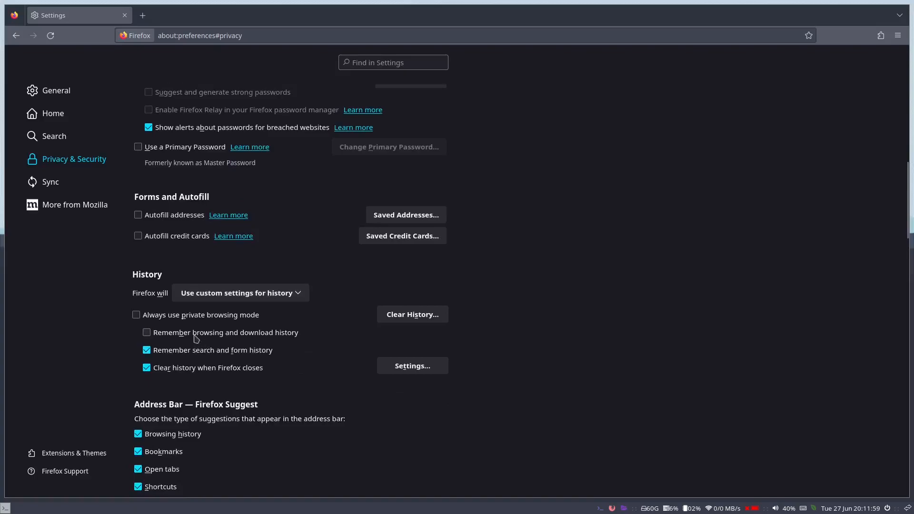
pyautogui.click(147, 350)
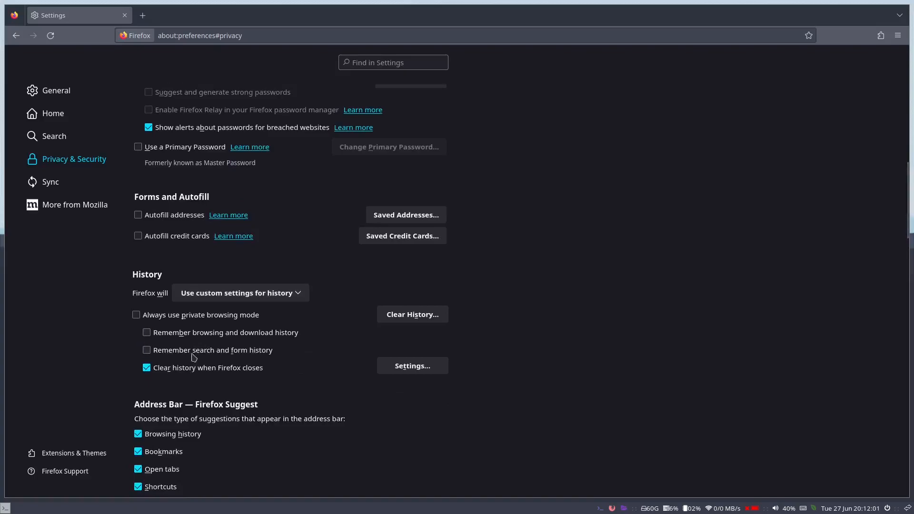
pyautogui.moveTo(196, 376)
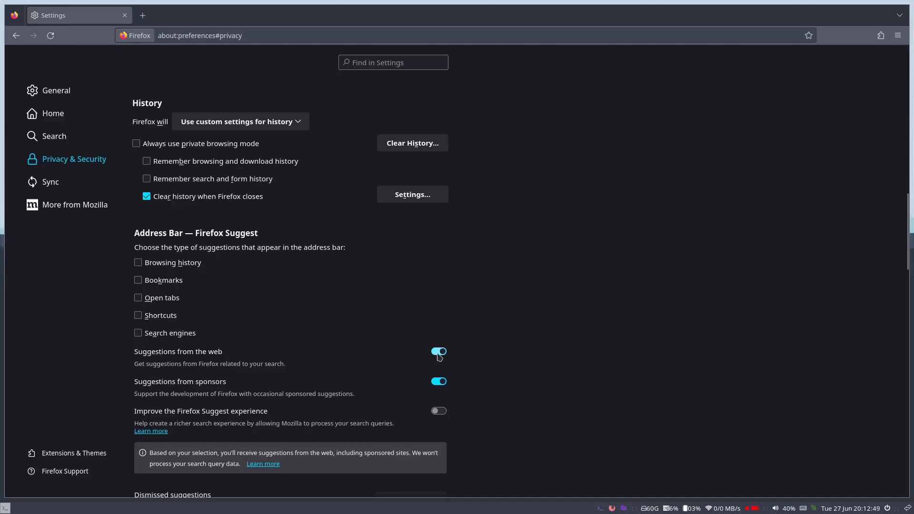
# - Toggle off 'Suggestions from the web' and 'Suggestions from sponsors' under Firefox Suggest
pyautogui.click(439, 353)
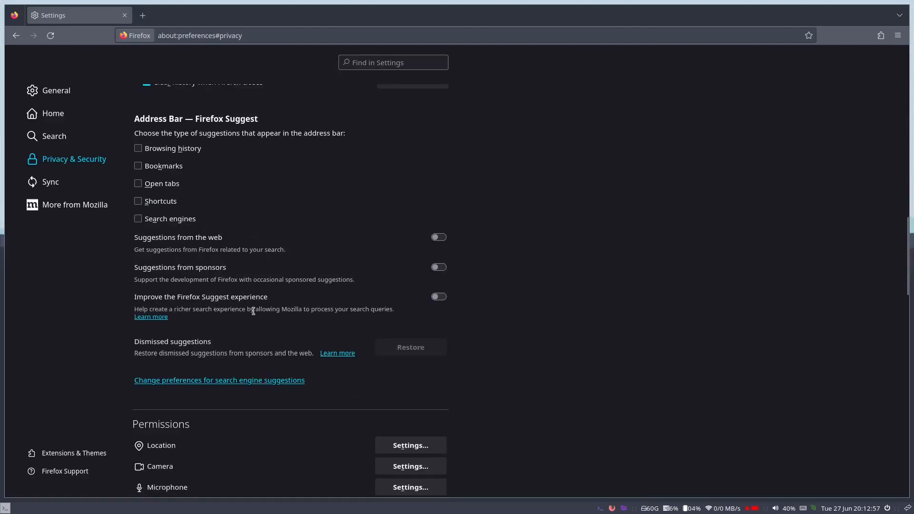
pyautogui.moveTo(278, 313)
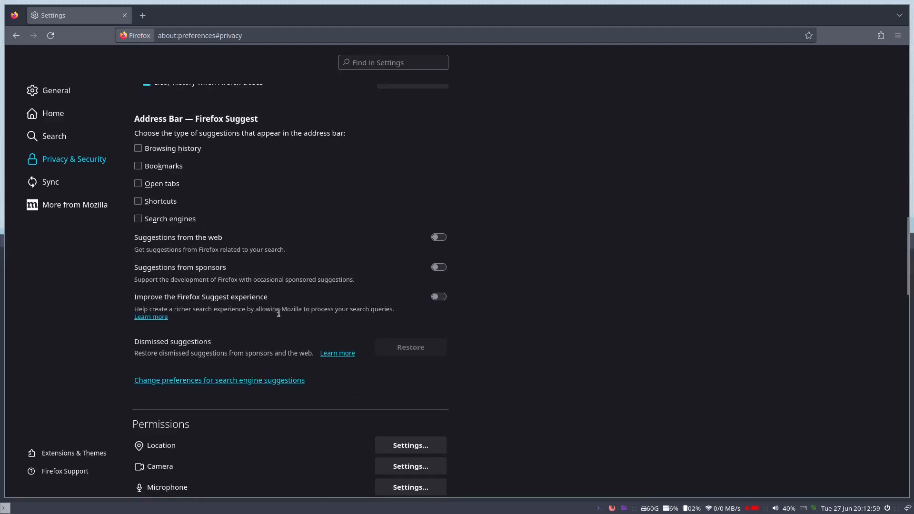
pyautogui.rightClick(279, 313)
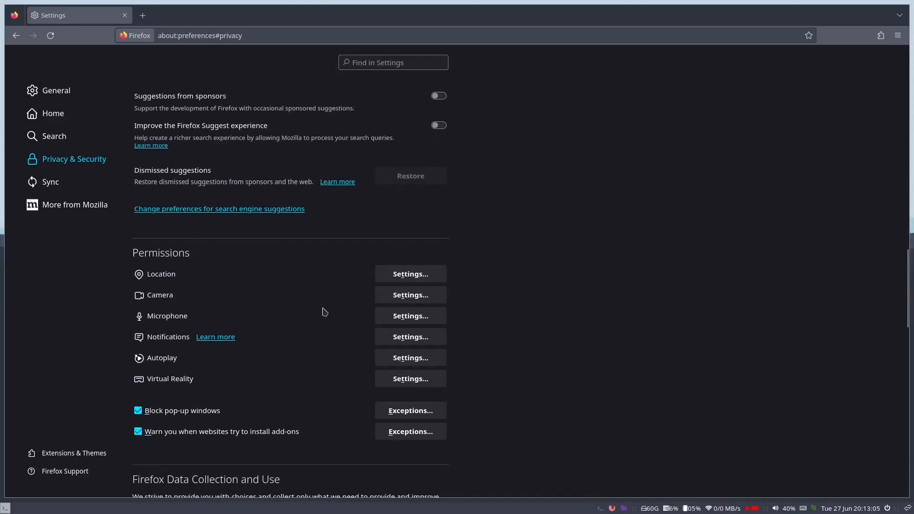
# - Block new location access requests in Permissions and save the change
pyautogui.click(410, 273)
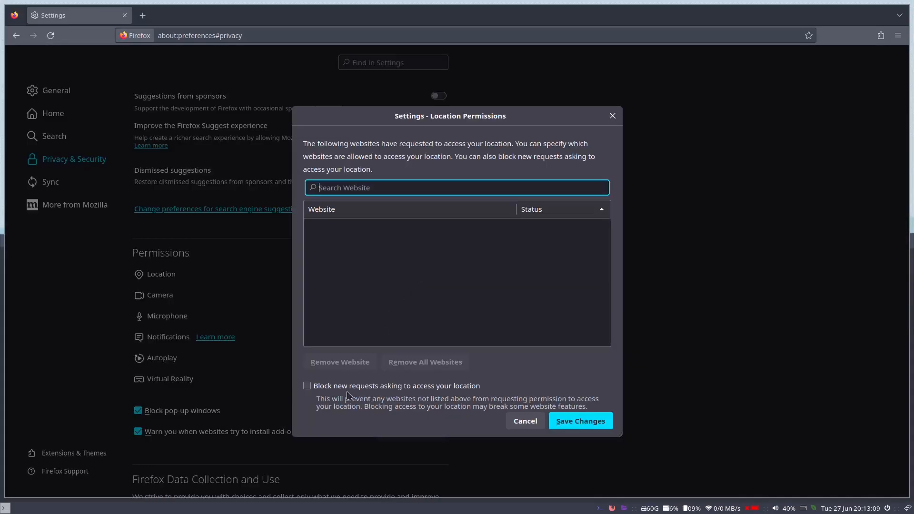
pyautogui.click(307, 386)
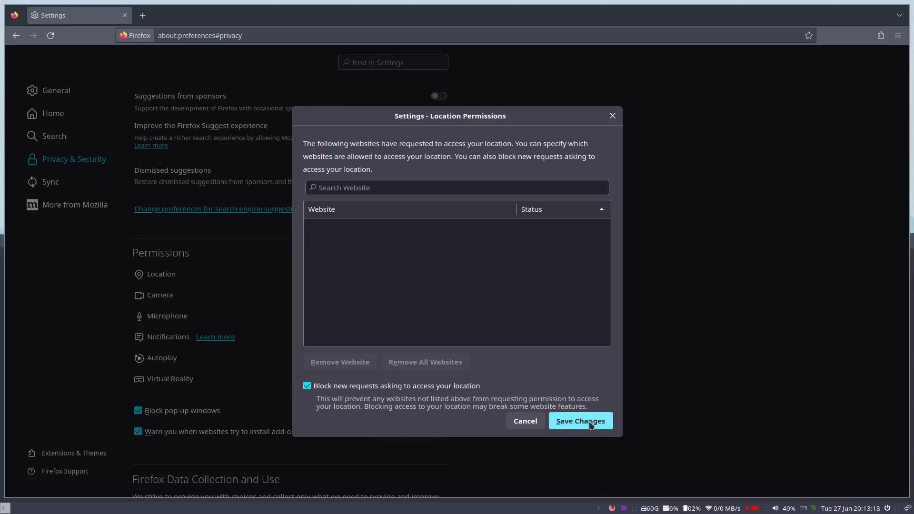
pyautogui.click(580, 420)
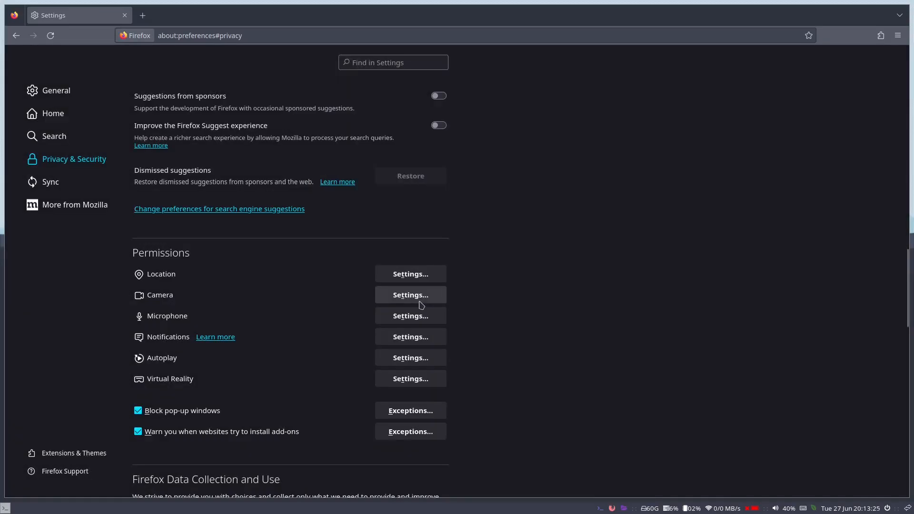
# - Block new notification permission requests and save the change
pyautogui.click(410, 294)
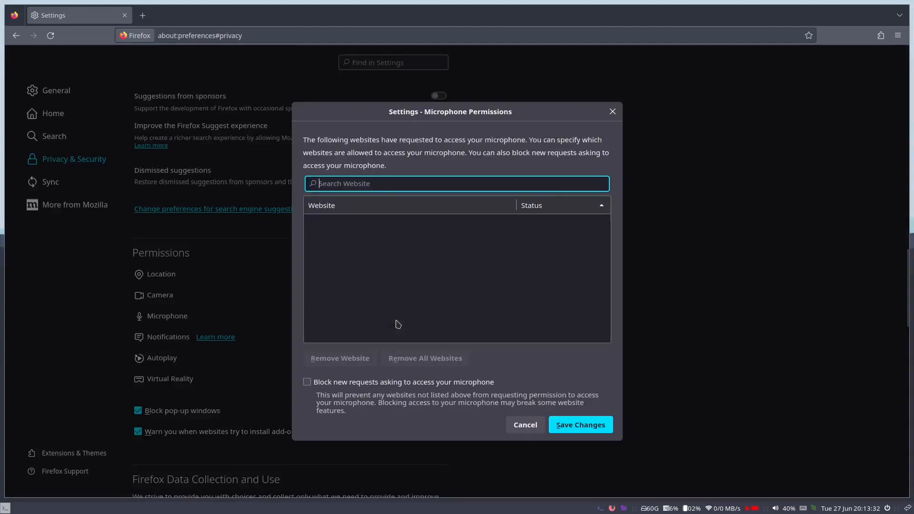
pyautogui.click(524, 424)
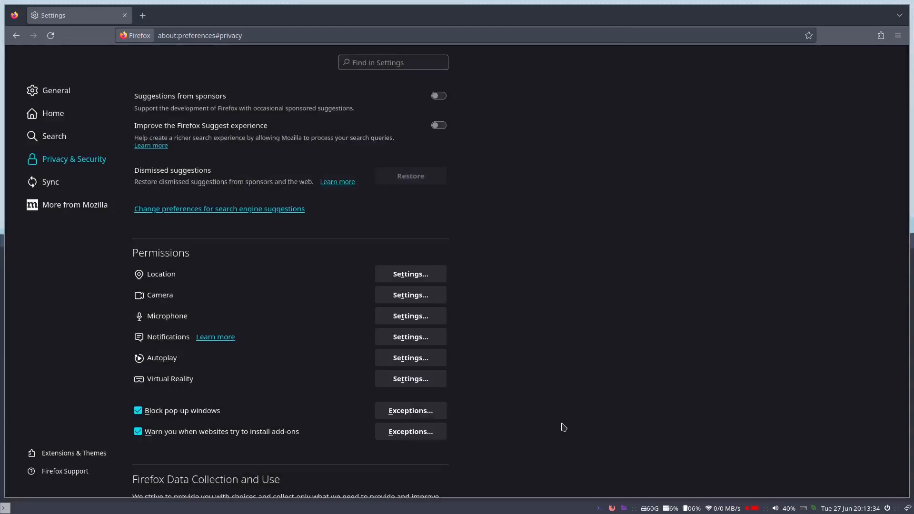
pyautogui.click(410, 336)
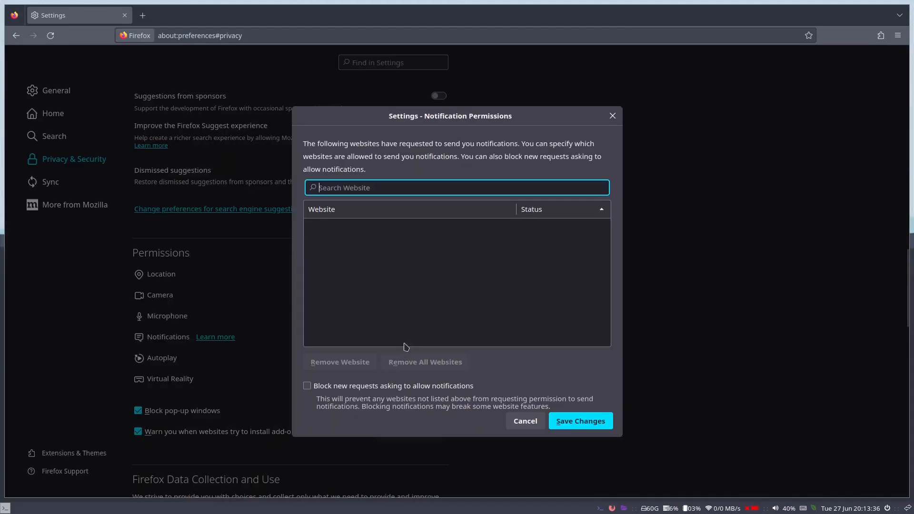
pyautogui.click(307, 386)
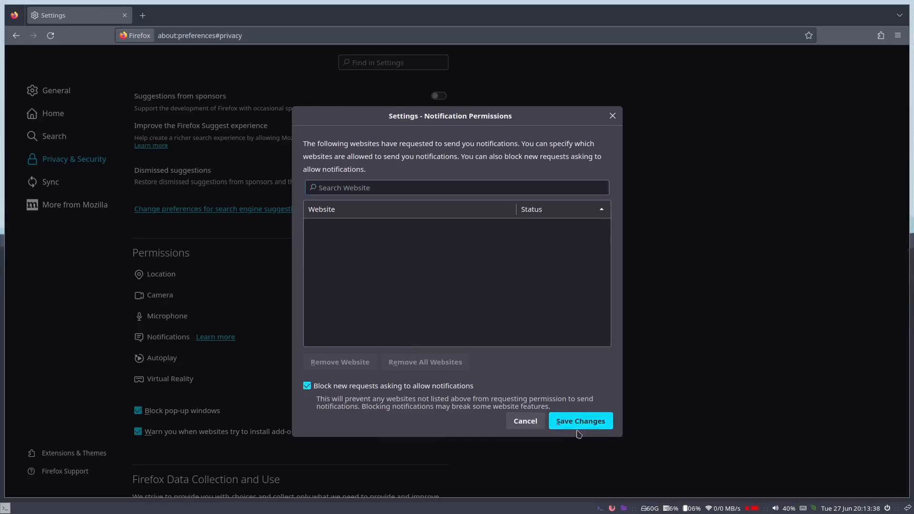
pyautogui.click(580, 421)
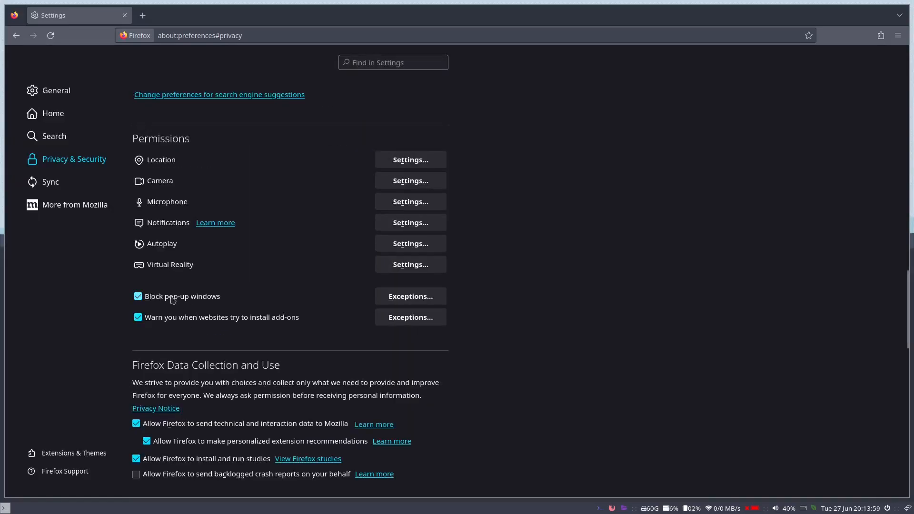
pyautogui.moveTo(205, 326)
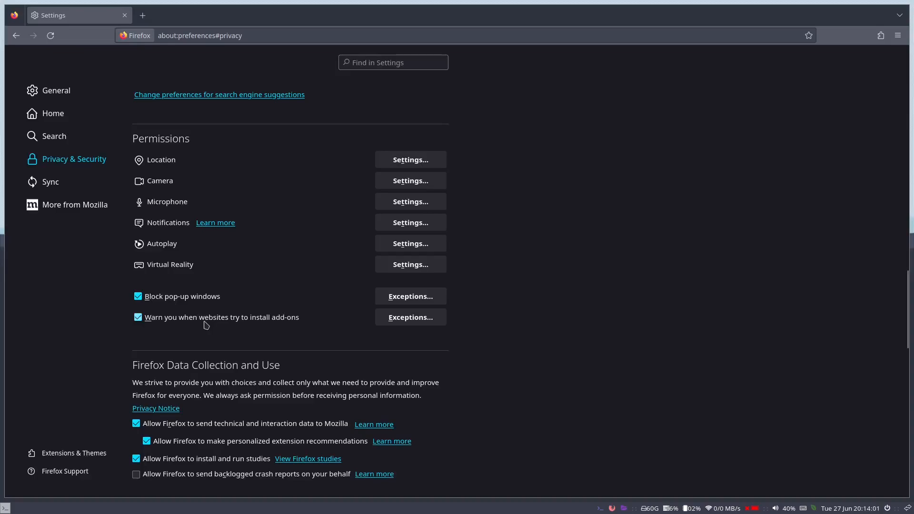
# - Untick 'Allow Firefox to send technical and interaction data to Mozilla'
pyautogui.scroll(-3)
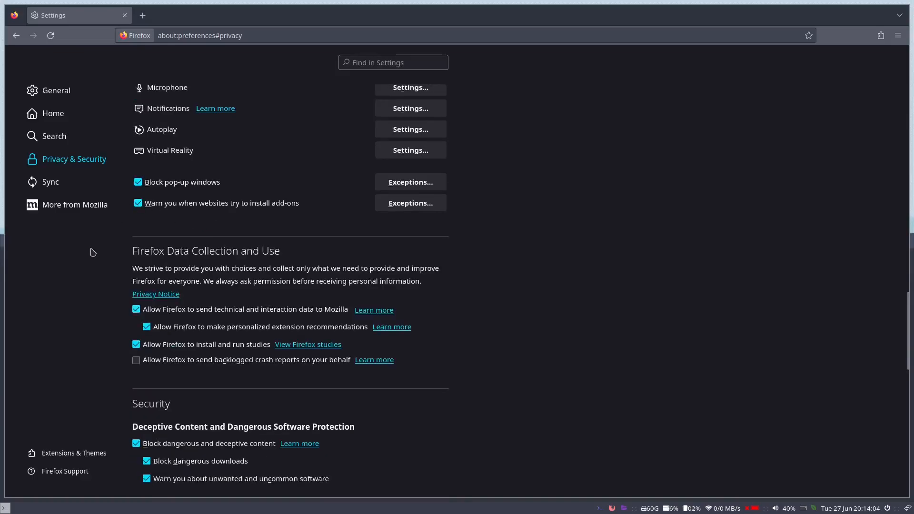
pyautogui.moveTo(218, 388)
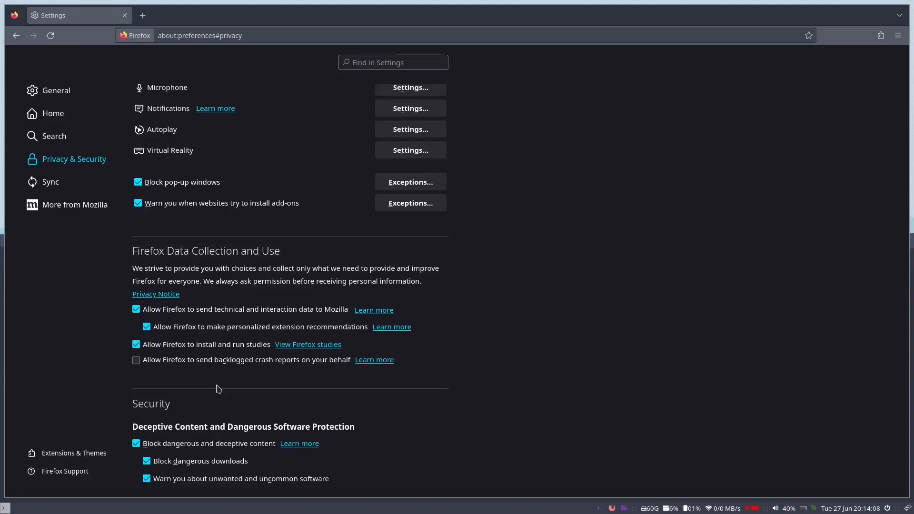
pyautogui.click(136, 308)
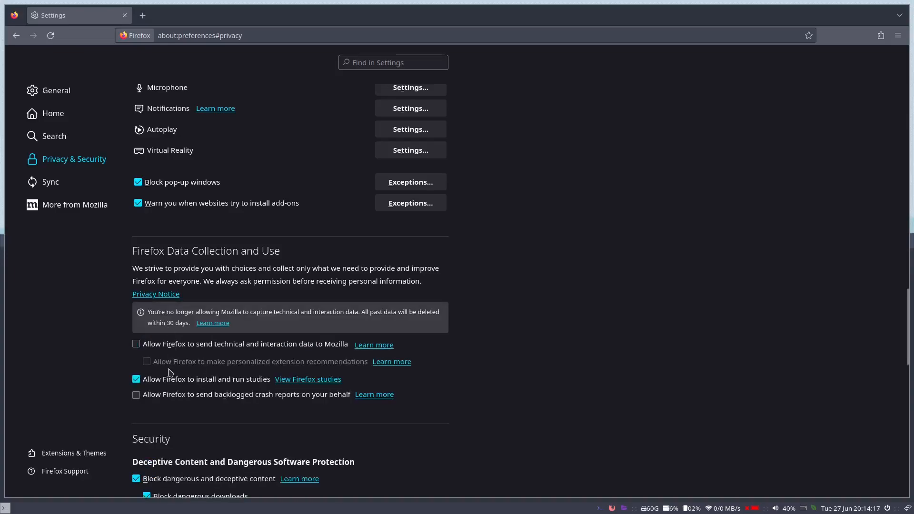
pyautogui.scroll(-3)
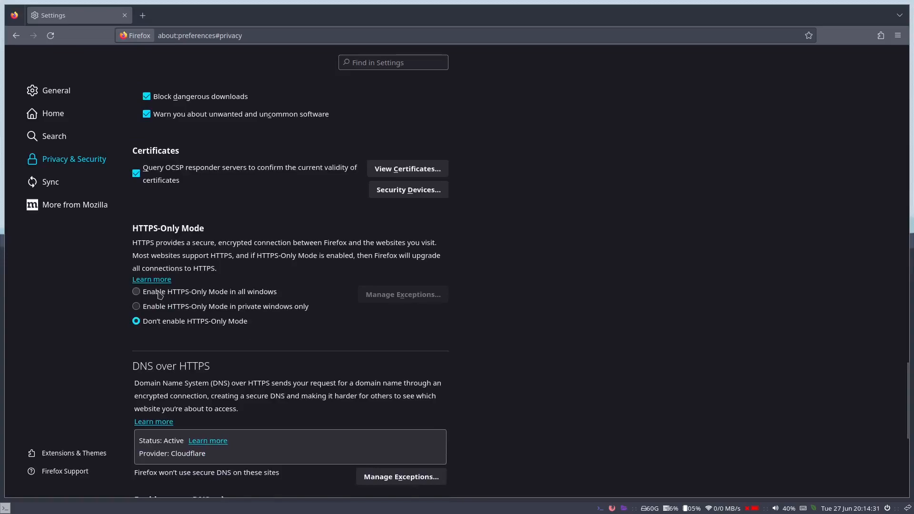
pyautogui.scroll(-3)
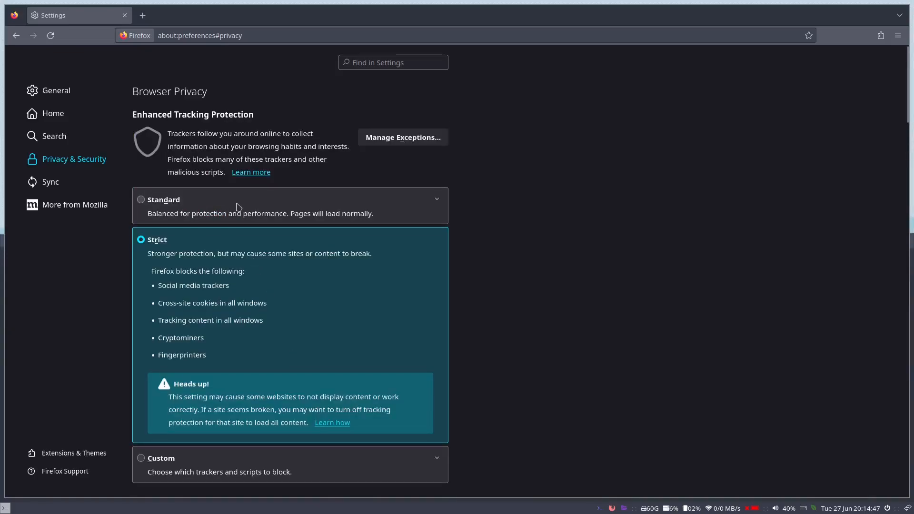
# - Replace the Settings tab with about:config and accept the risk warning
pyautogui.click(143, 15)
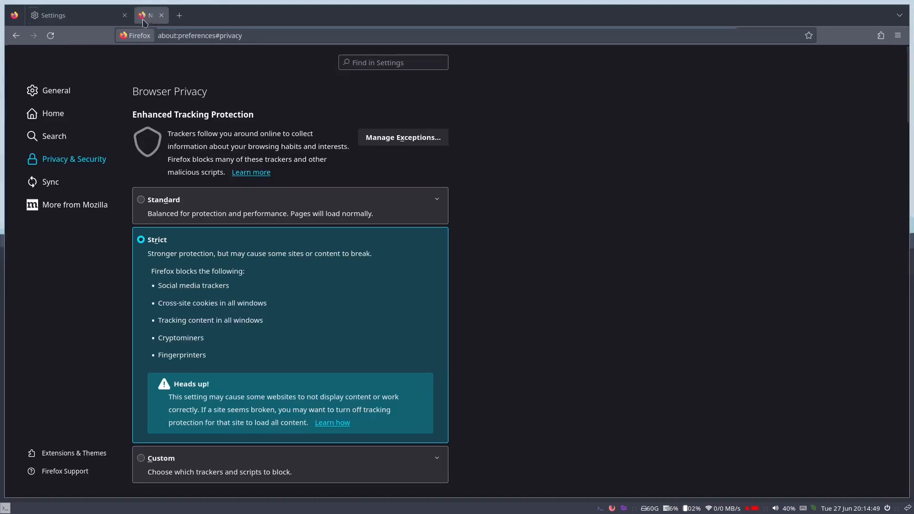
pyautogui.click(124, 15)
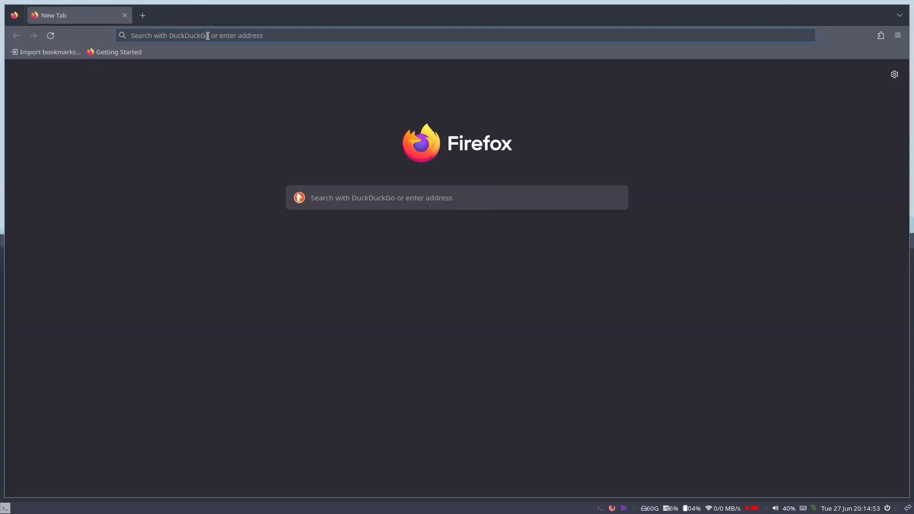
pyautogui.write('about:config')
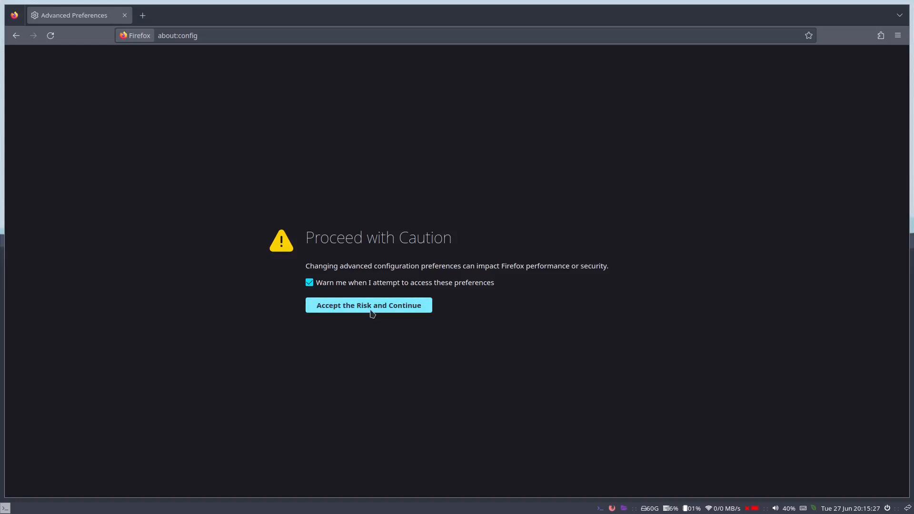
pyautogui.click(369, 305)
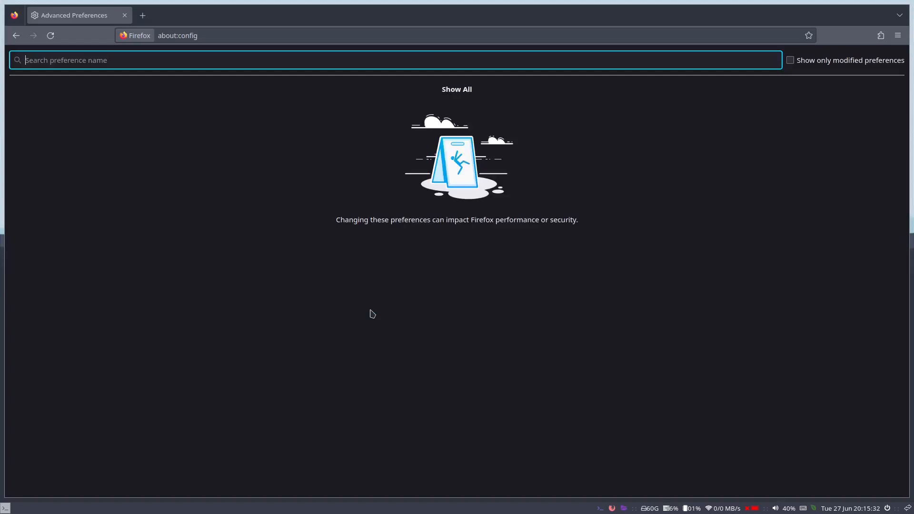
# - Filter about:config for telemetry and set the activity-stream feeds and telemetry prefs false
pyautogui.write('telemetry')
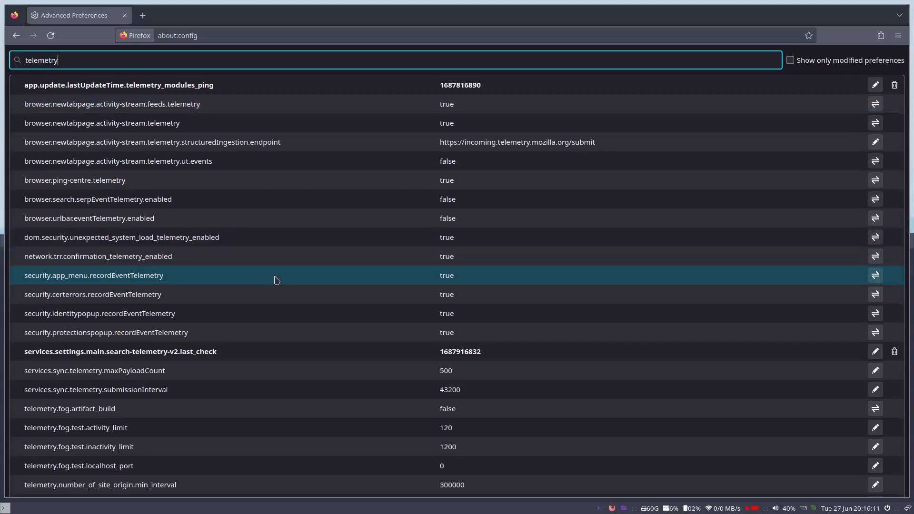
pyautogui.moveTo(101, 294)
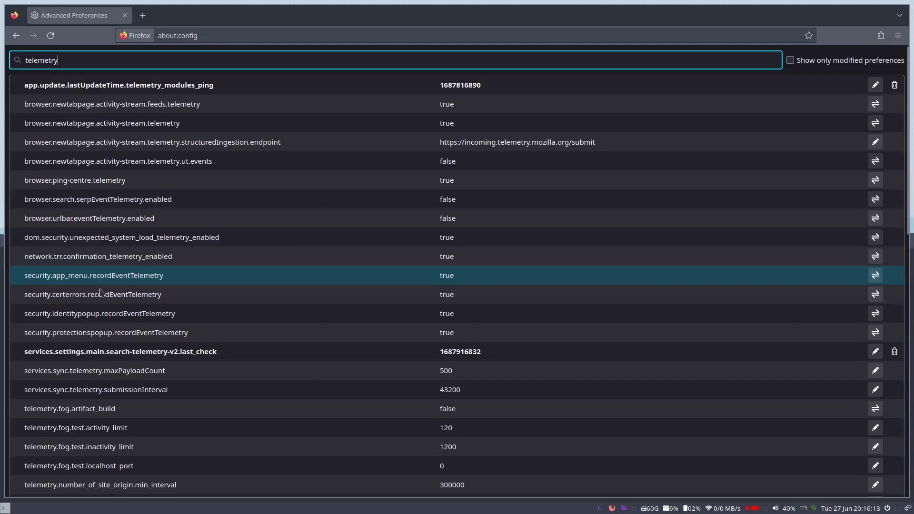
pyautogui.moveTo(246, 233)
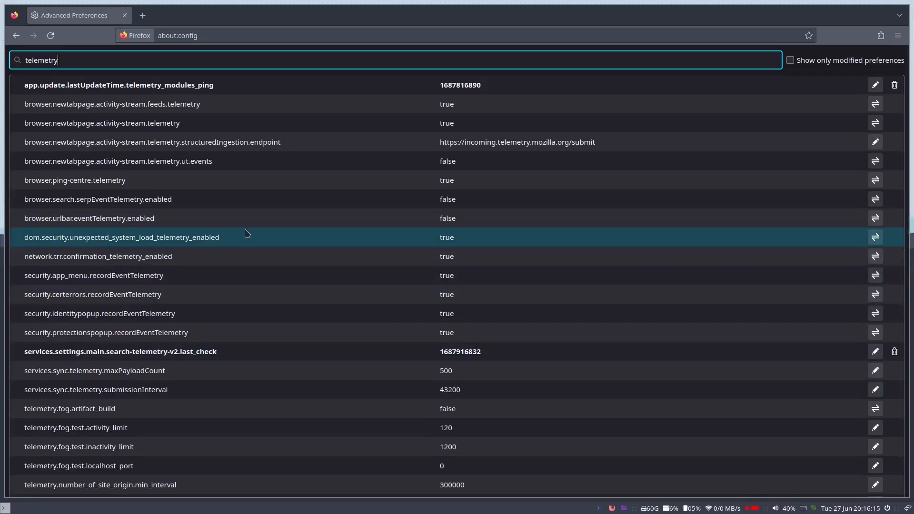
pyautogui.moveTo(465, 107)
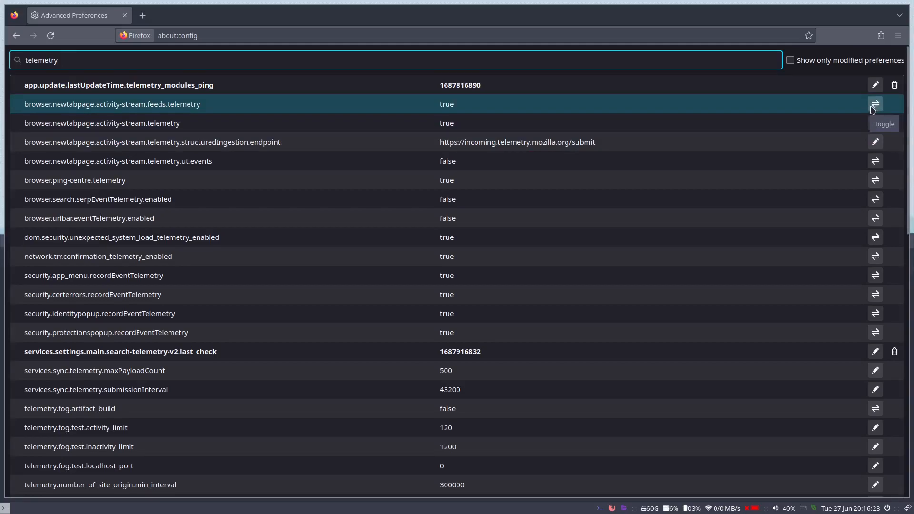
pyautogui.click(874, 104)
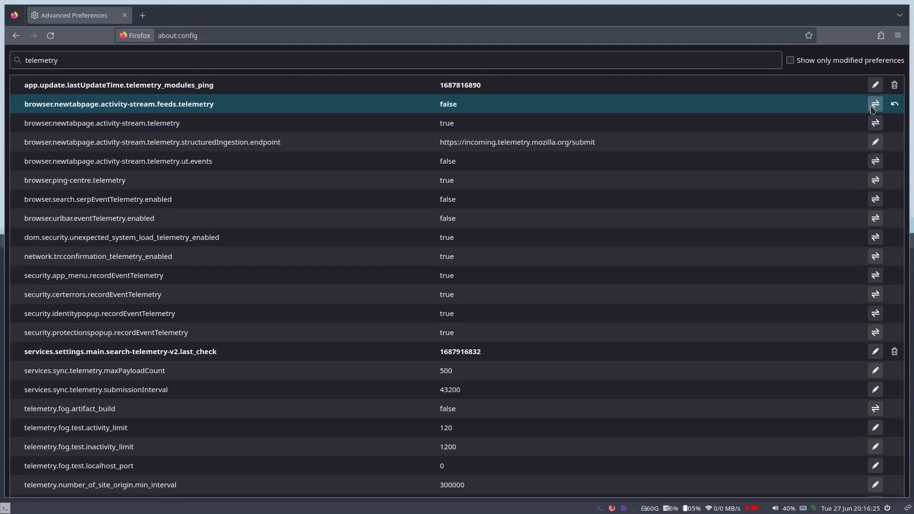
pyautogui.click(875, 123)
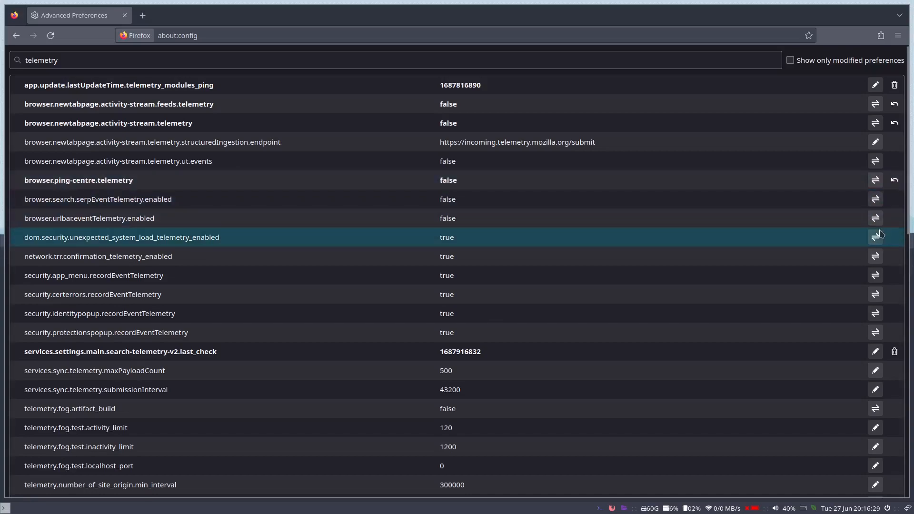
pyautogui.scroll(-3)
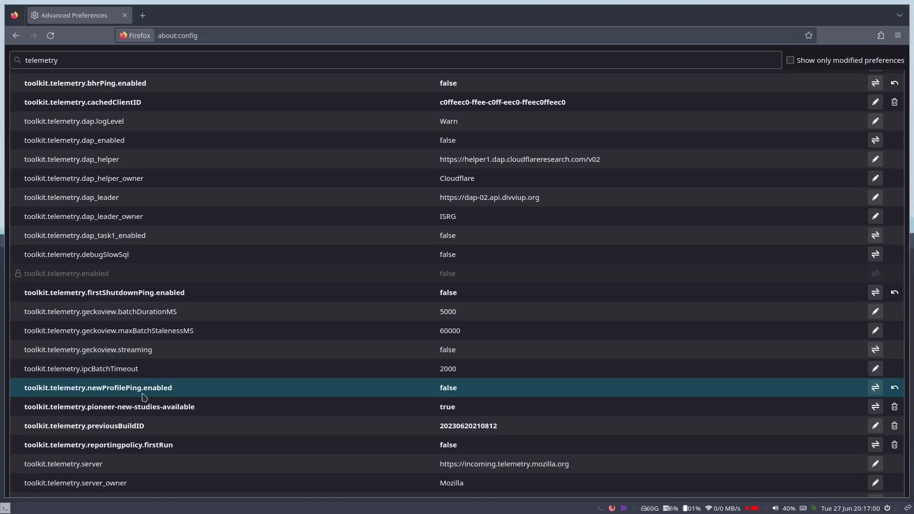
pyautogui.moveTo(504, 411)
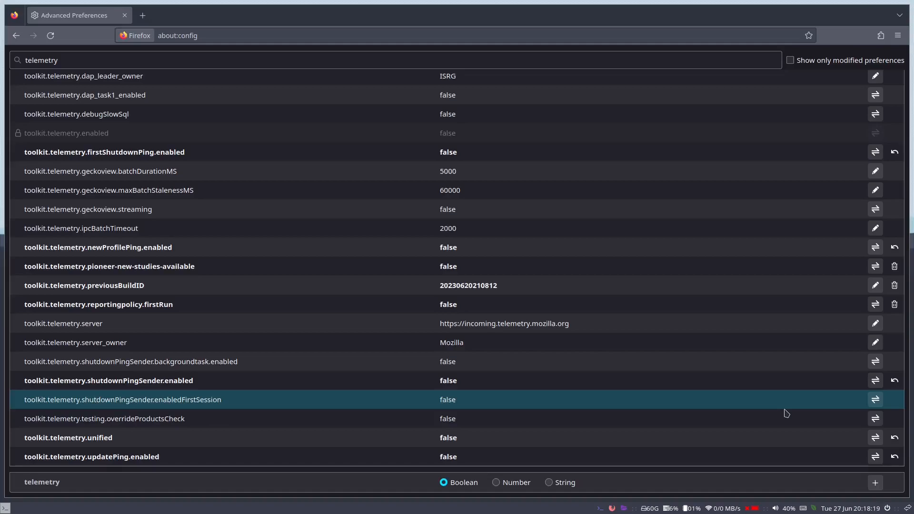
pyautogui.moveTo(774, 348)
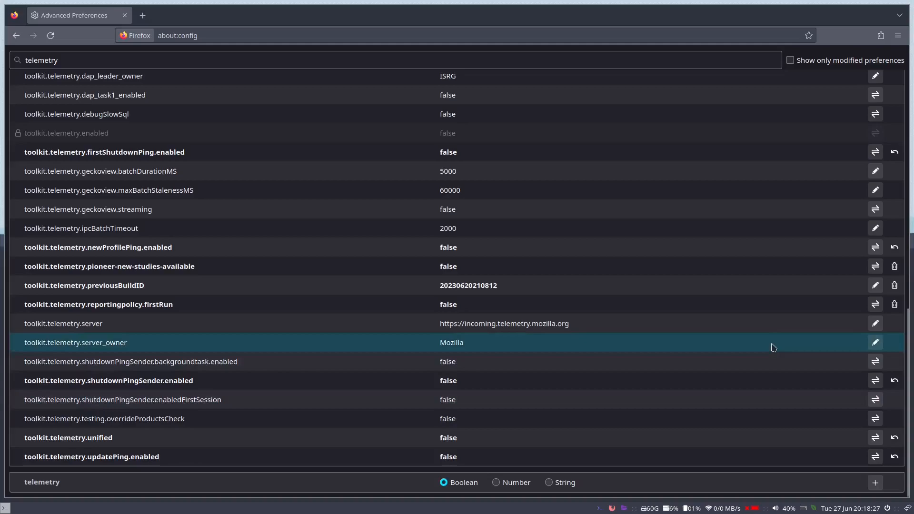
pyautogui.moveTo(534, 197)
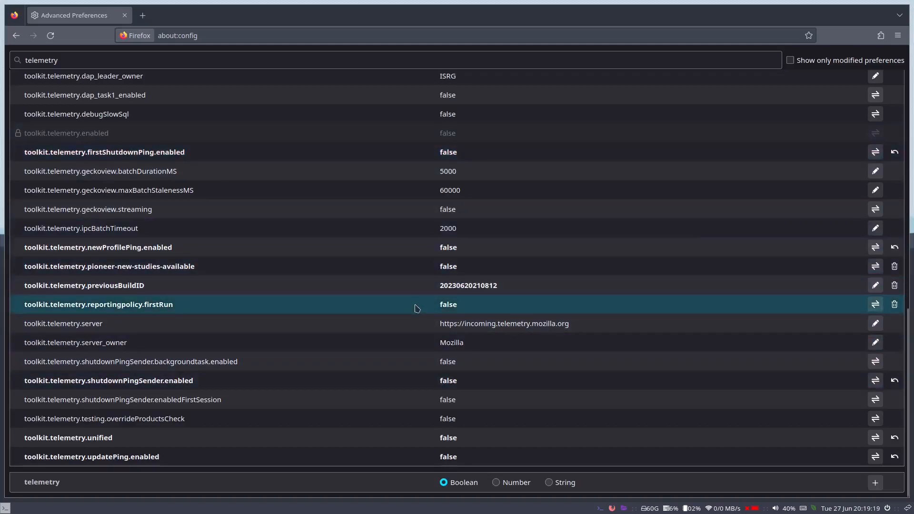
# - Close the about:config tab, search add-ons for 'ublock', and install uBlock Origin
pyautogui.click(144, 15)
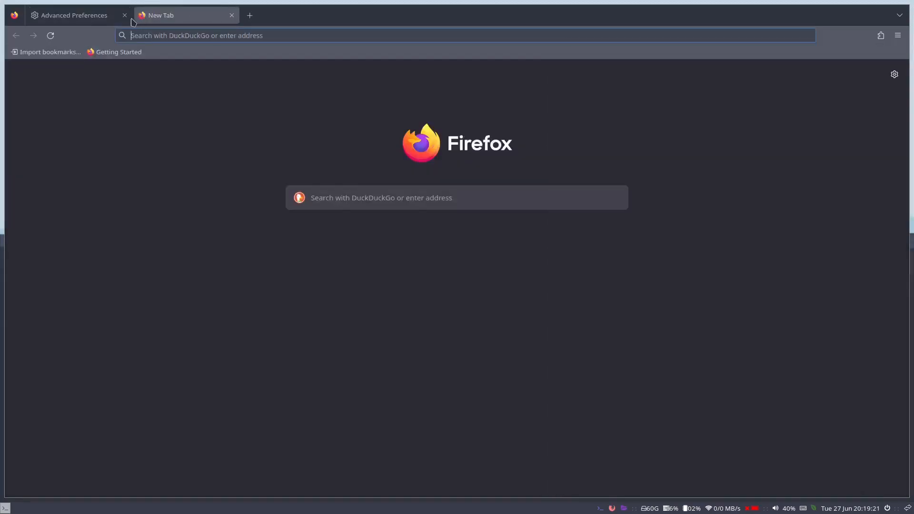
pyautogui.click(123, 15)
pyautogui.write('about:addons')
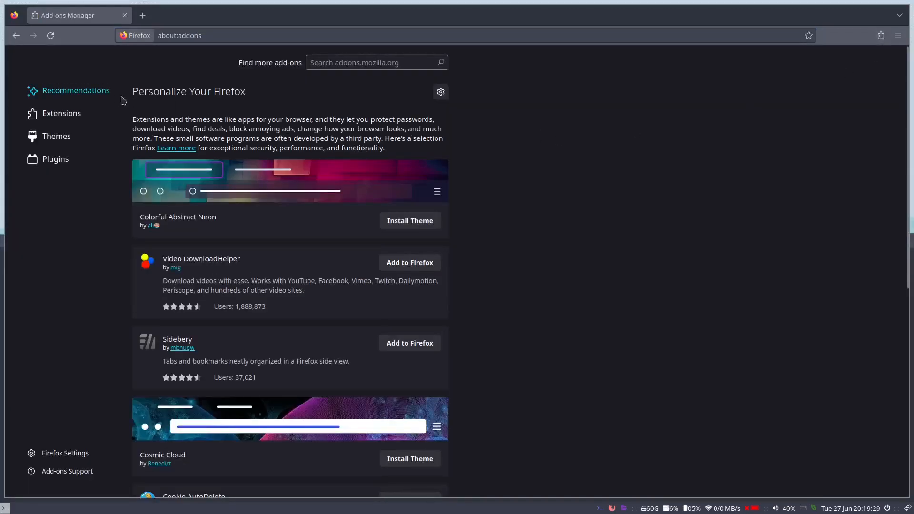
pyautogui.click(60, 114)
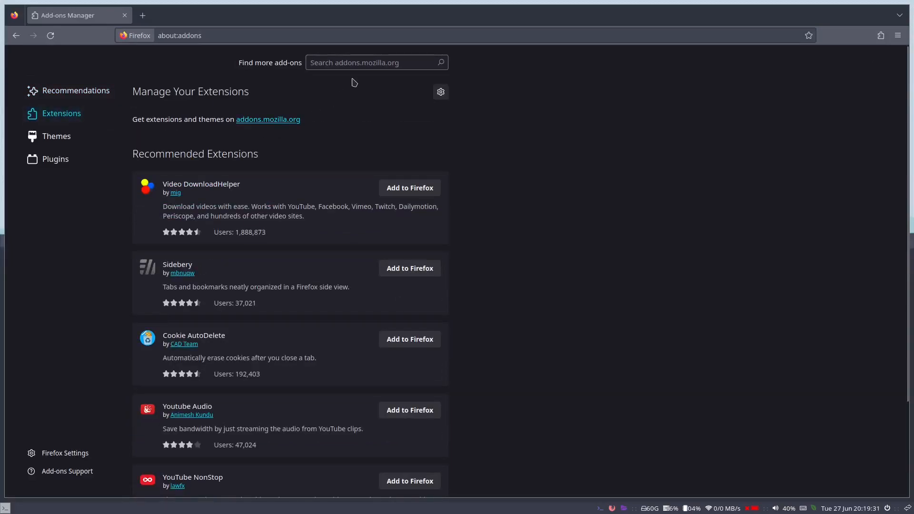
pyautogui.moveTo(367, 67)
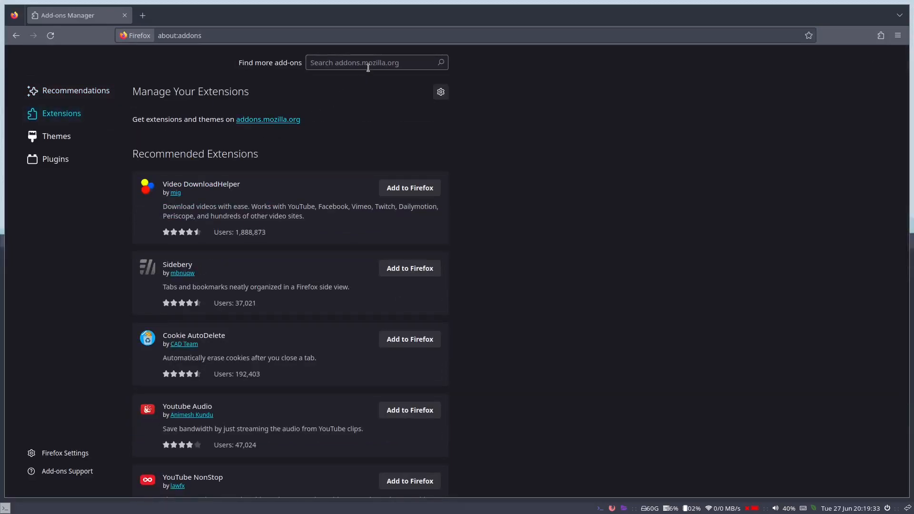
pyautogui.click(368, 63)
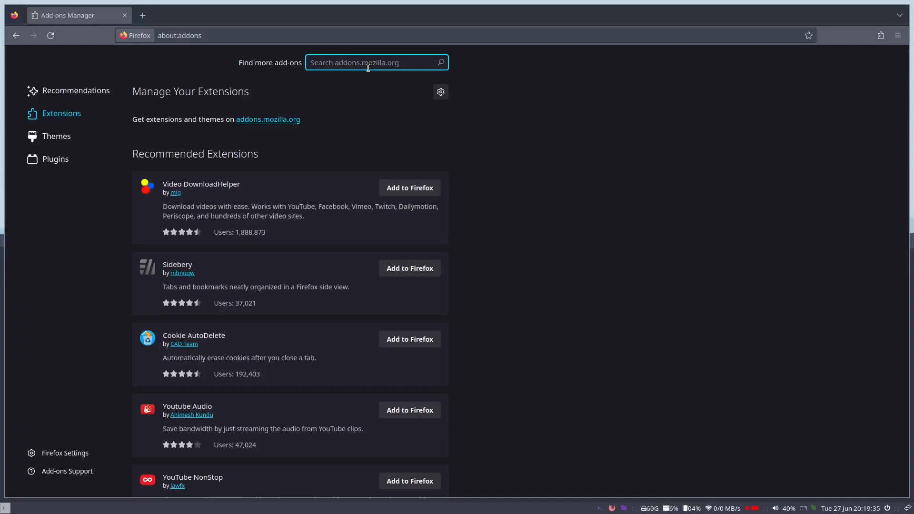
pyautogui.write('ublock')
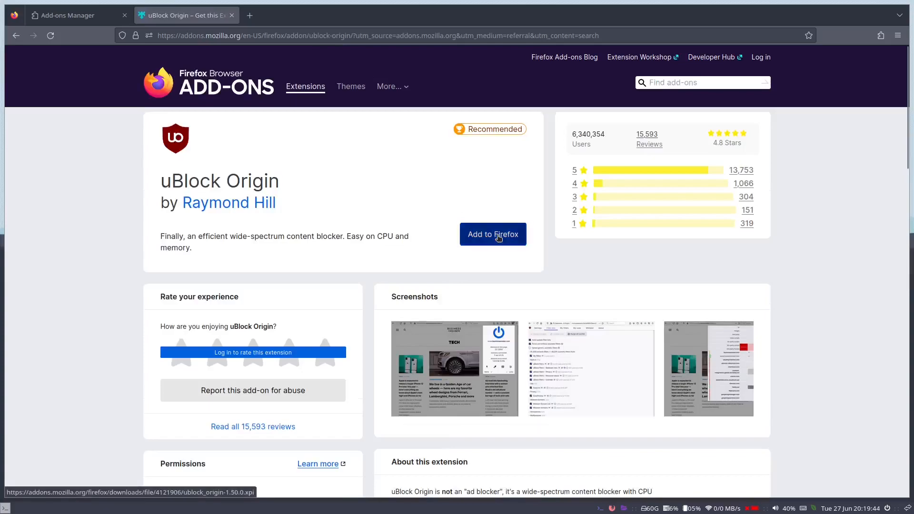
pyautogui.click(492, 234)
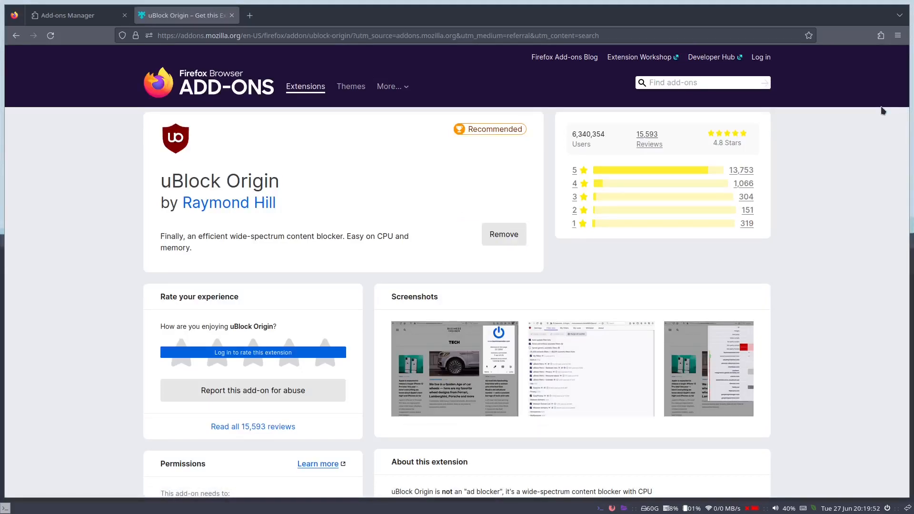